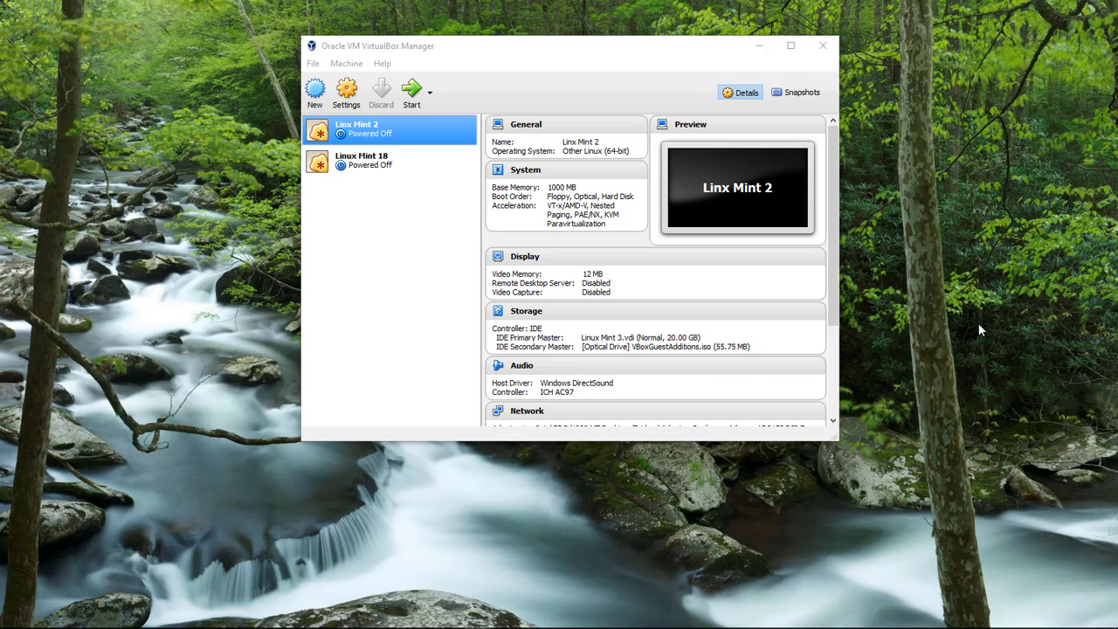
pyautogui.moveTo(340, 271)
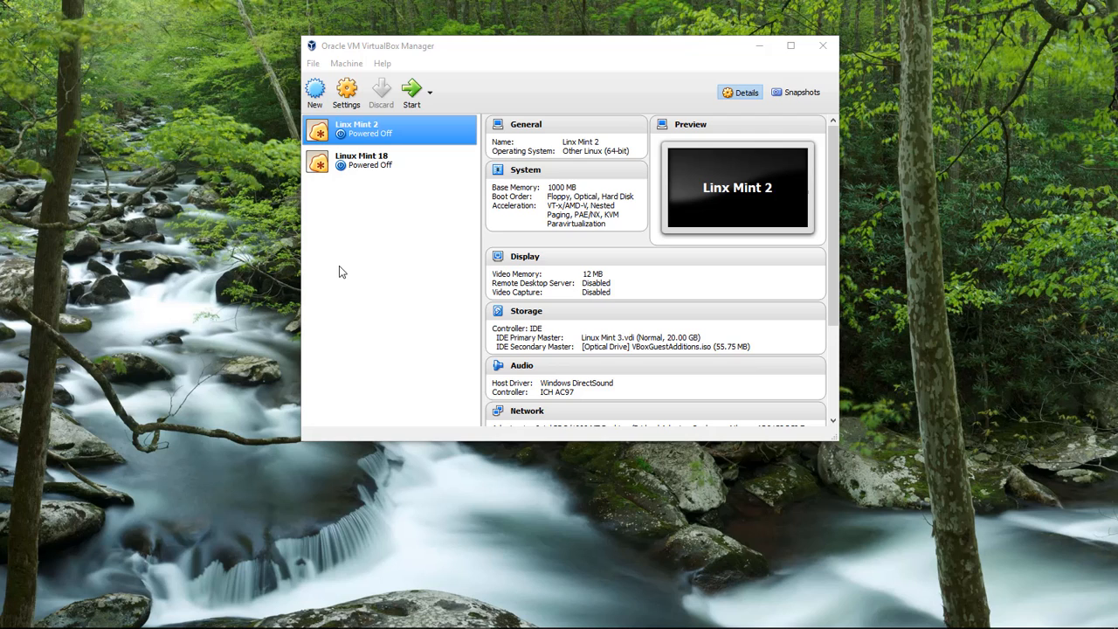
# Create a Windows VM named Server 2016 with 2000 MB memory and a dynamically allocated disk
pyautogui.click(314, 92)
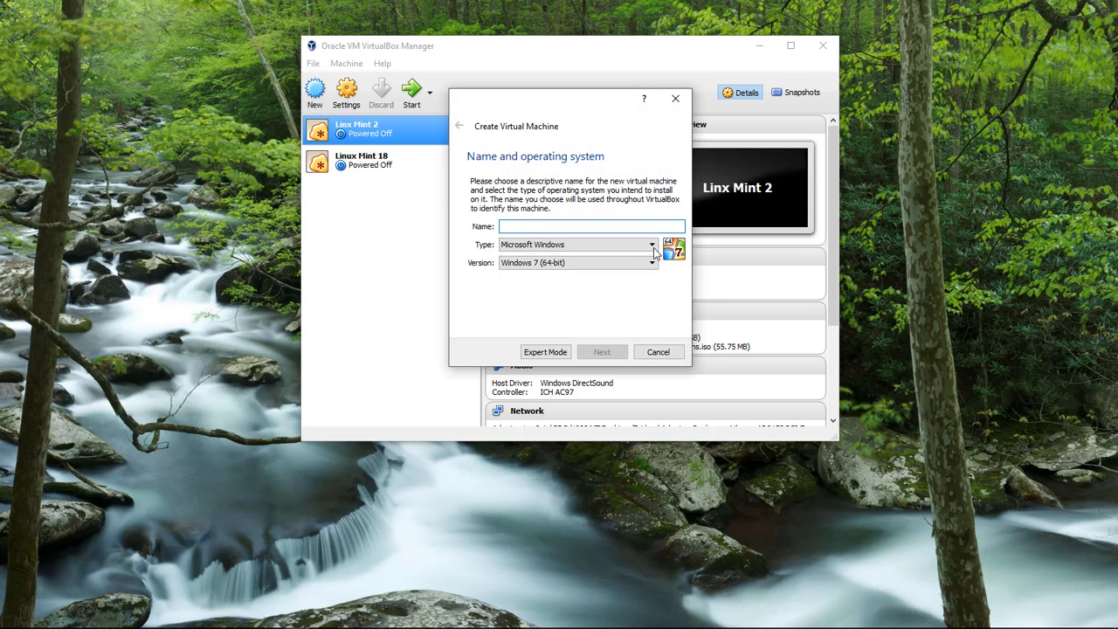
pyautogui.write('Sel')
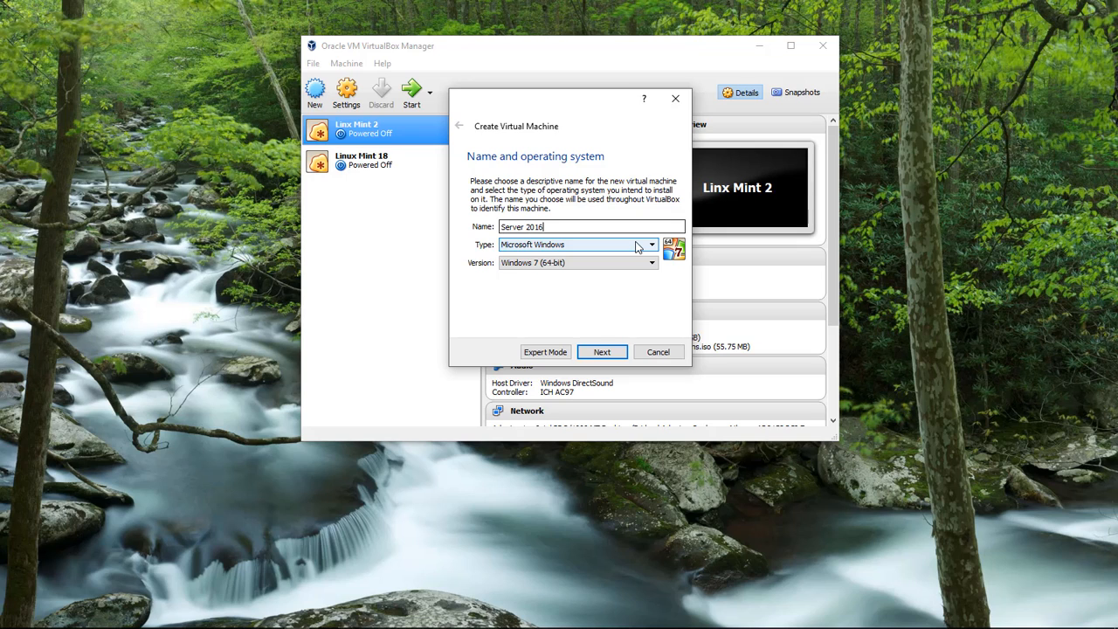
pyautogui.click(650, 263)
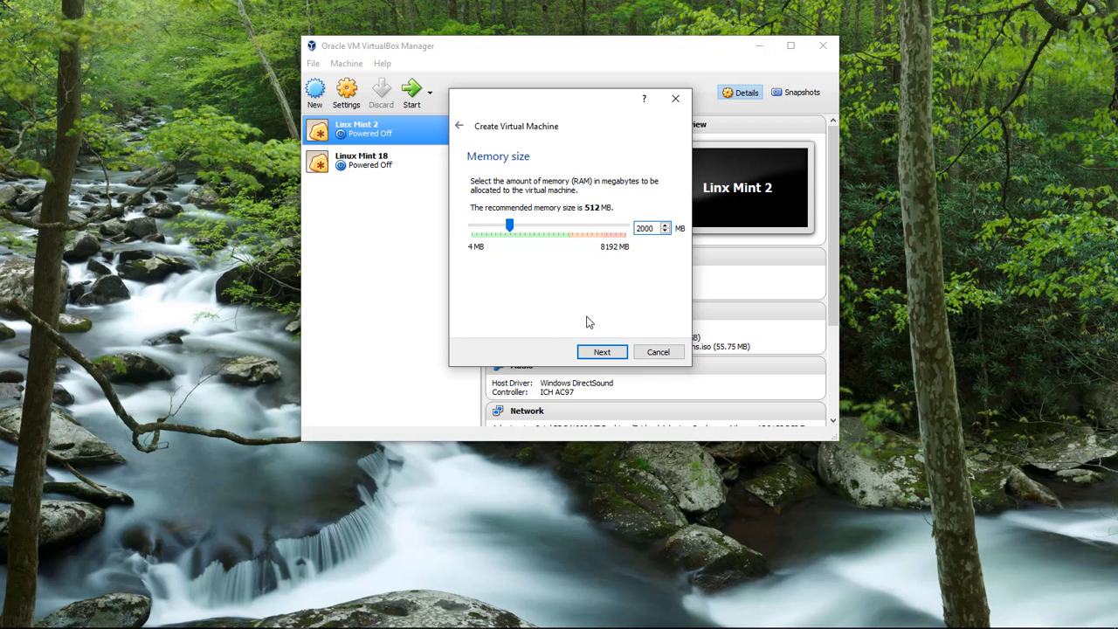
pyautogui.click(601, 351)
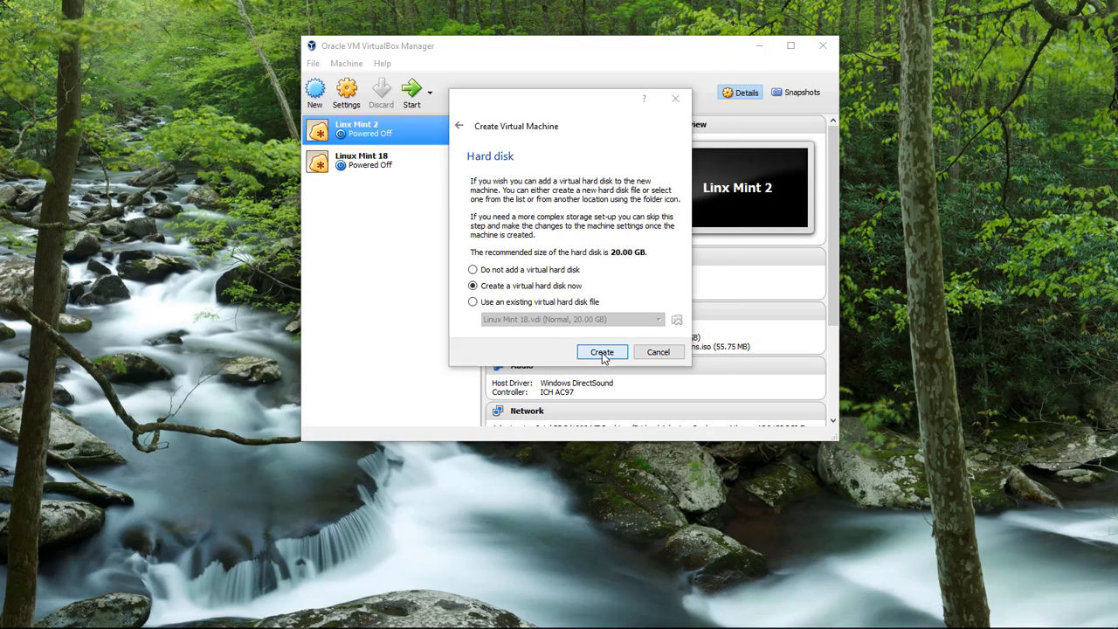
pyautogui.click(602, 351)
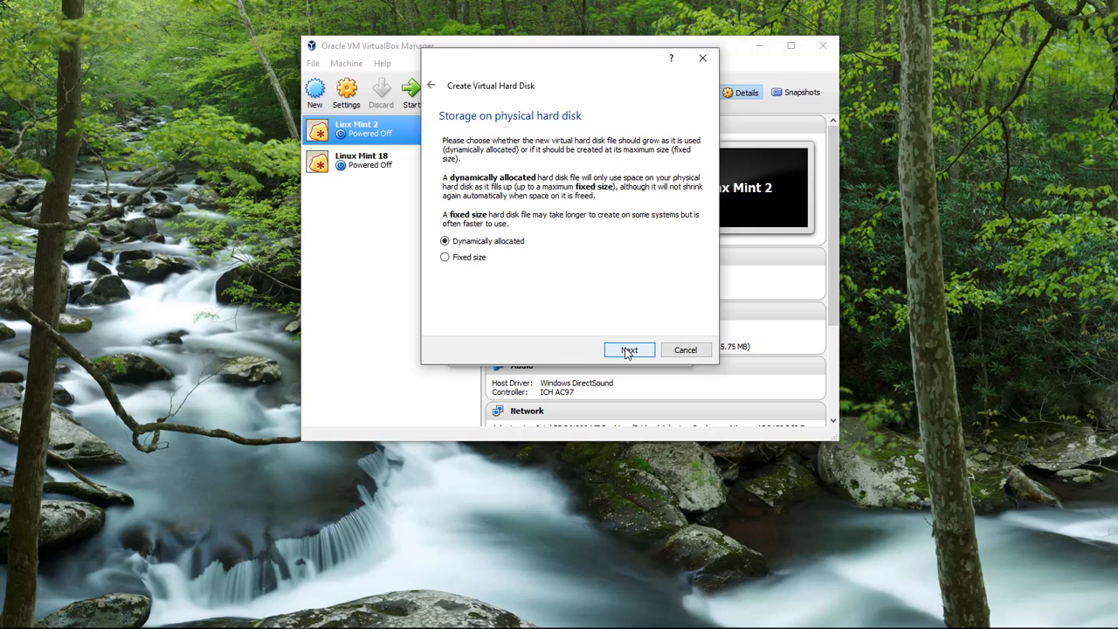
pyautogui.click(629, 349)
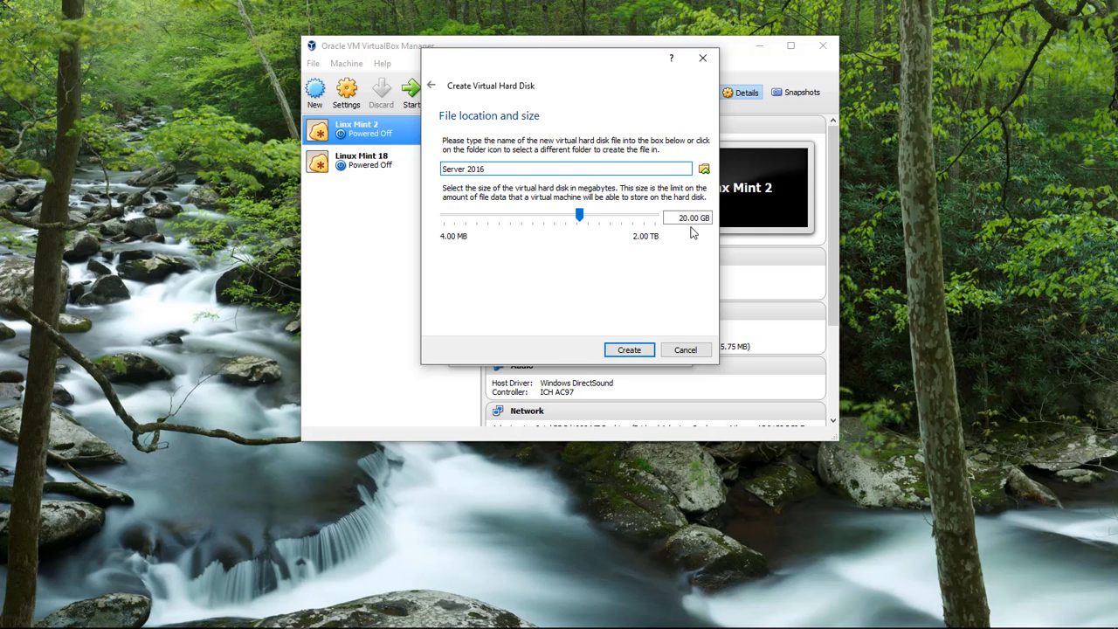
# Save the 20 GB disk as J:\Microsoft\Server\Server 2016.vdi and create the machine
pyautogui.click(705, 168)
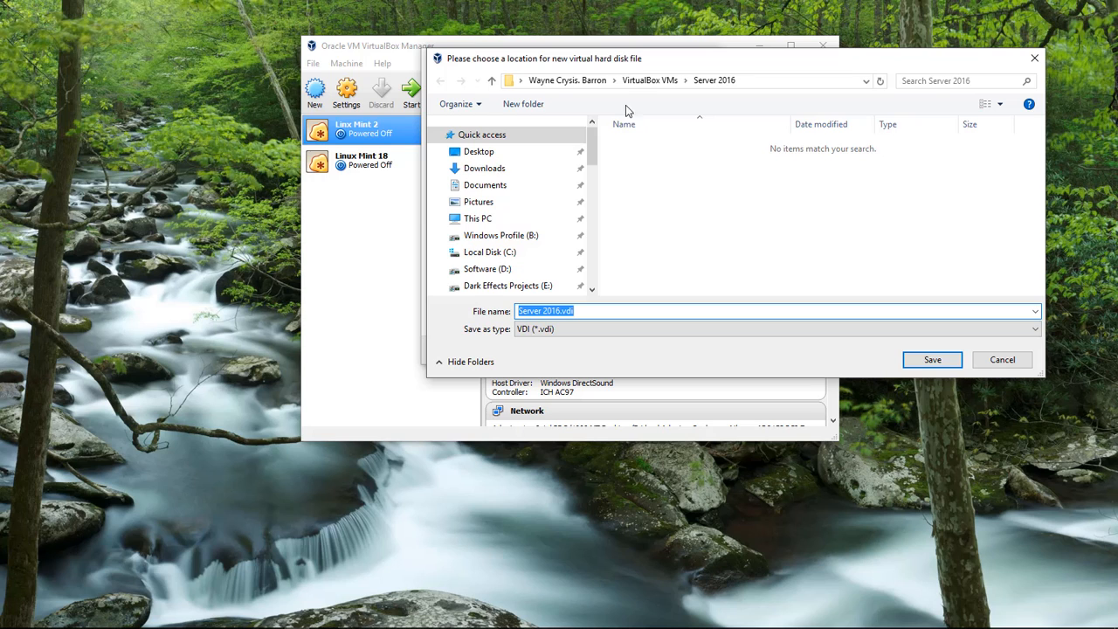
pyautogui.scroll(-3)
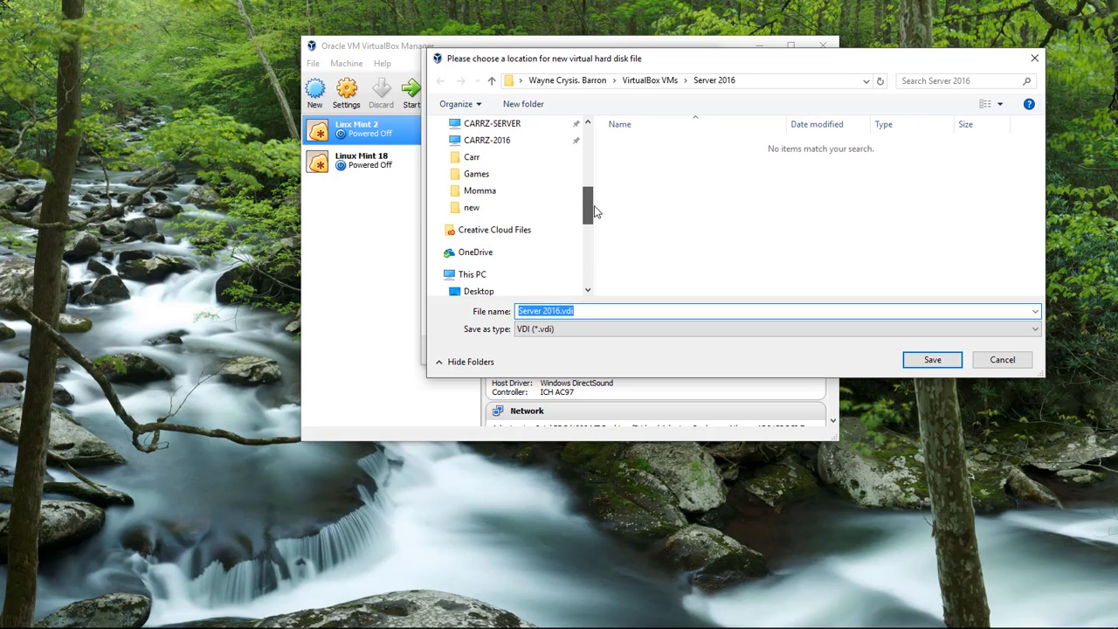
pyautogui.scroll(3)
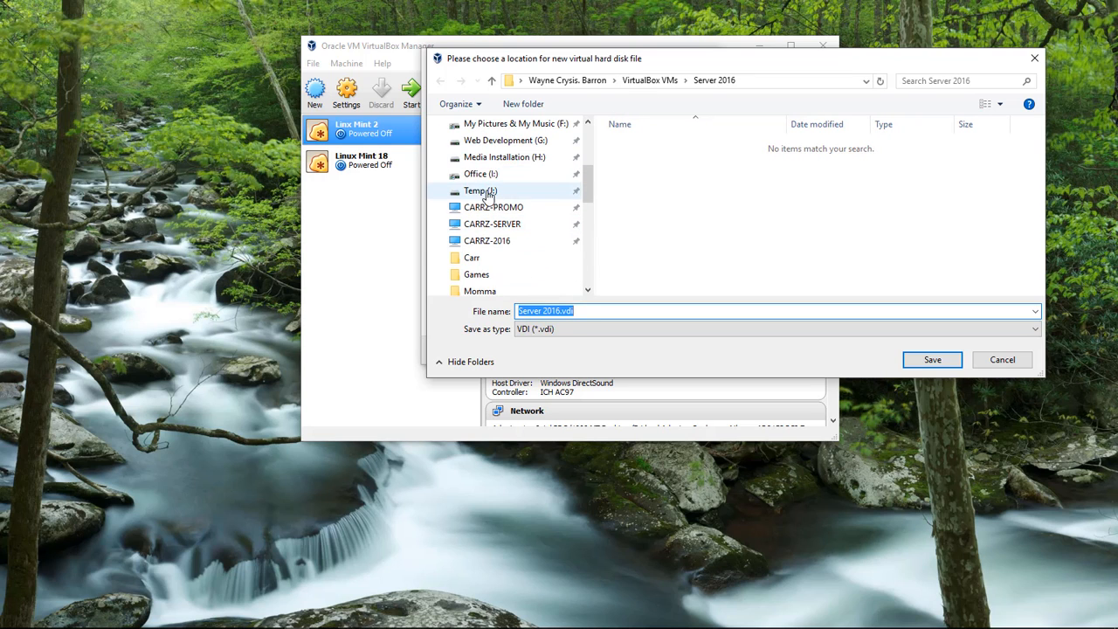
pyautogui.click(480, 190)
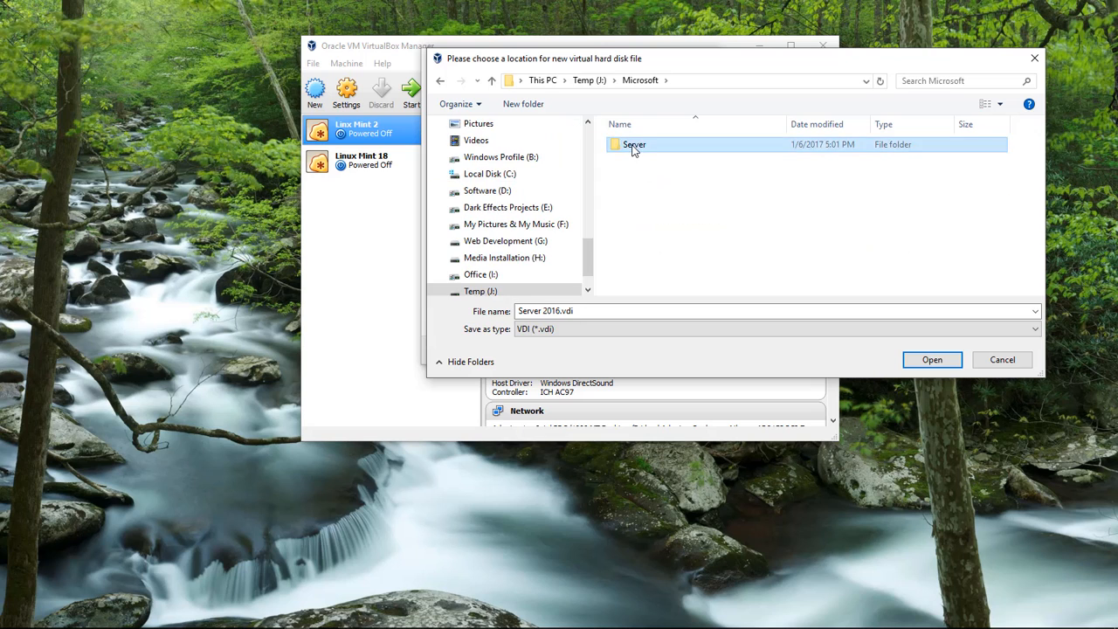
pyautogui.doubleClick(633, 144)
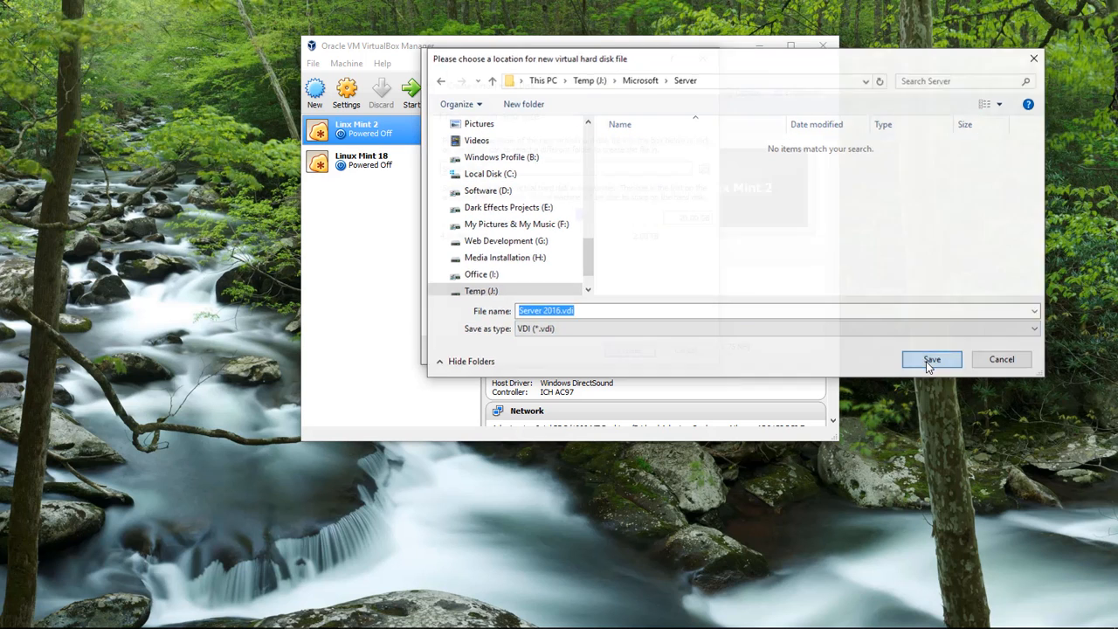
pyautogui.click(930, 359)
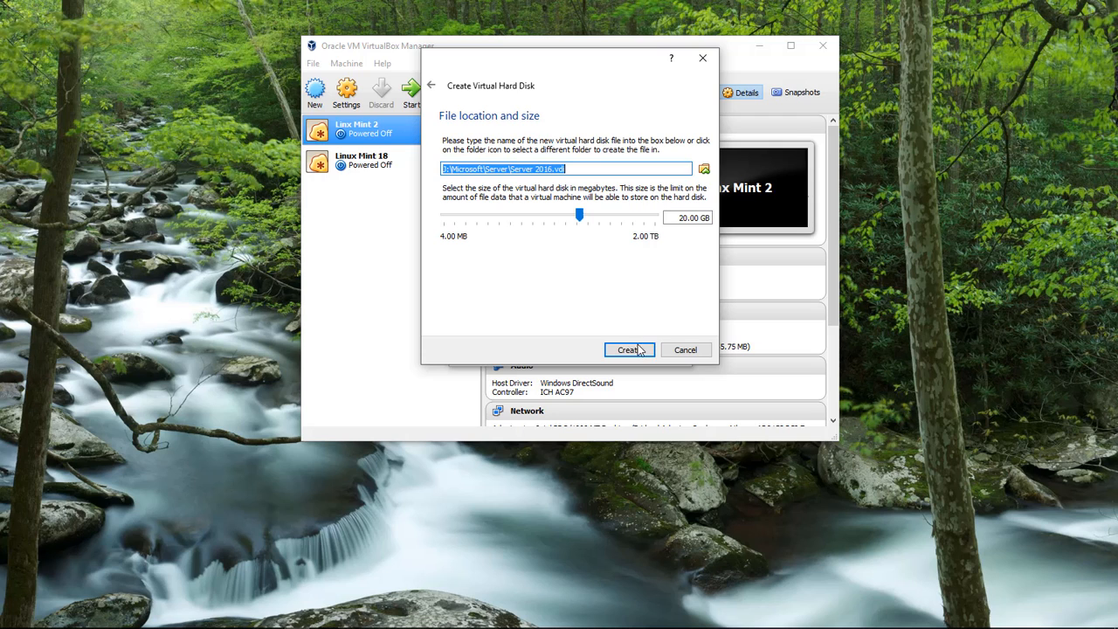
pyautogui.click(628, 349)
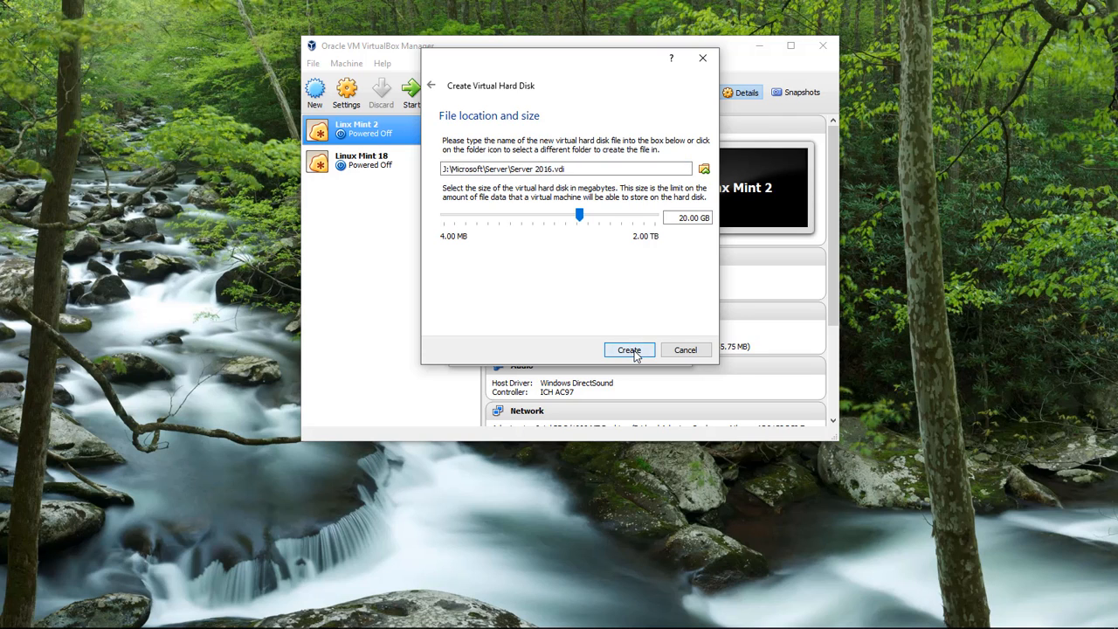
# Start Server 2016, booting from the Windows Server 2016 evaluation ISO in the Server folder
pyautogui.click(628, 350)
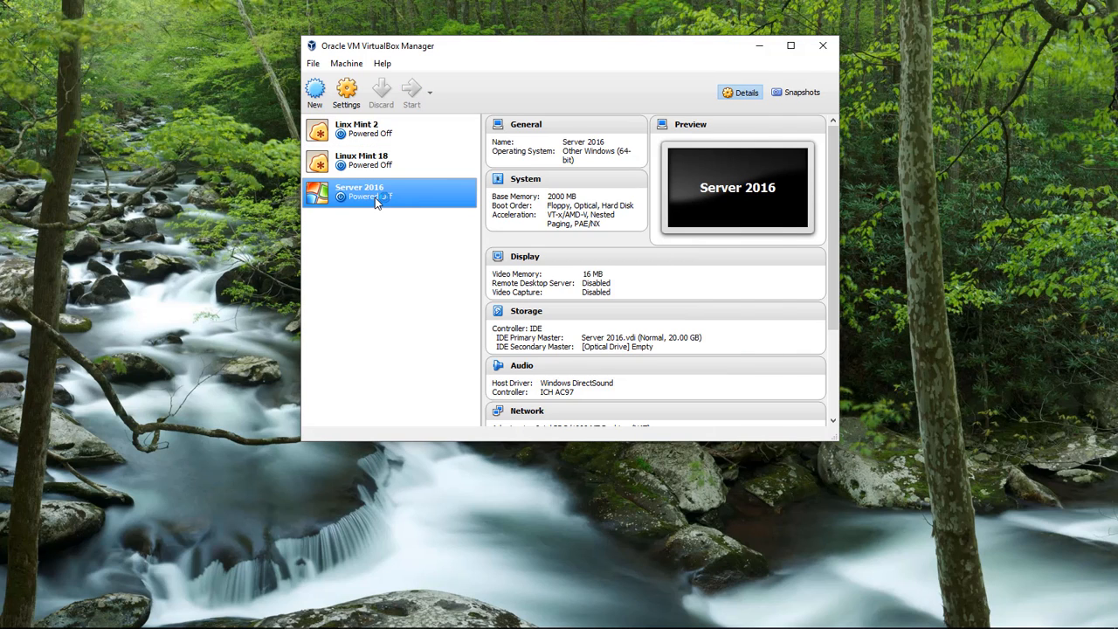
pyautogui.click(411, 92)
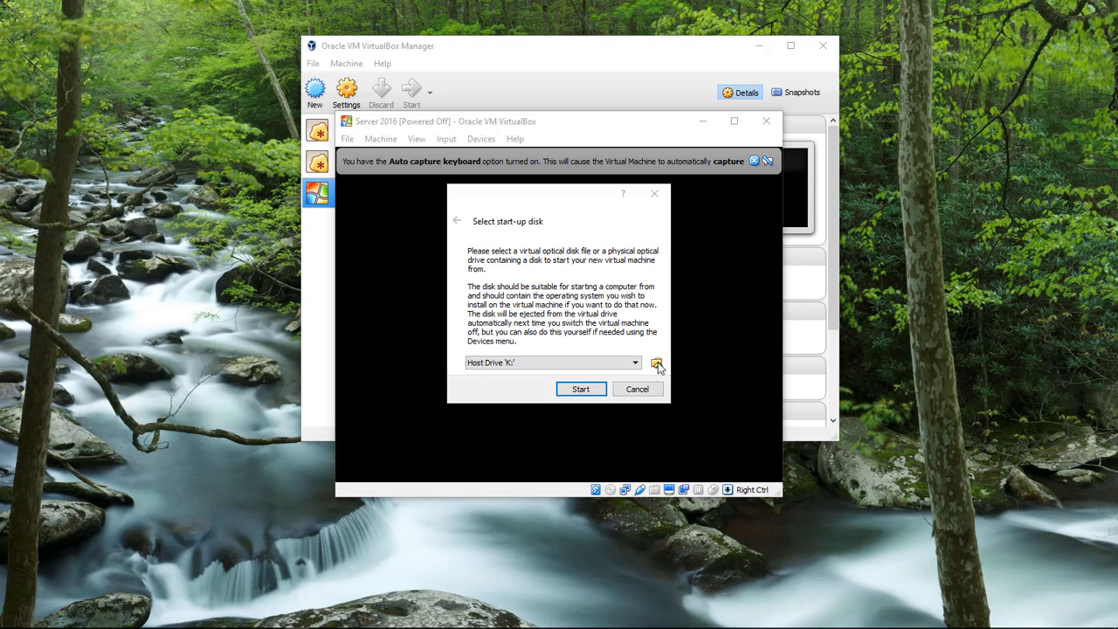
pyautogui.click(656, 363)
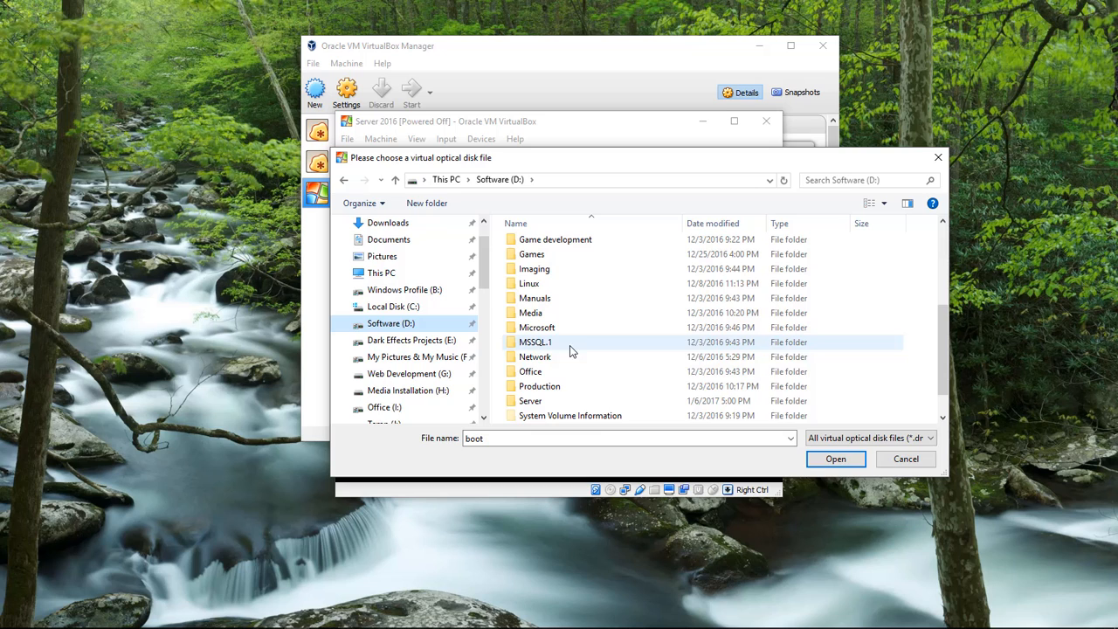
pyautogui.doubleClick(530, 400)
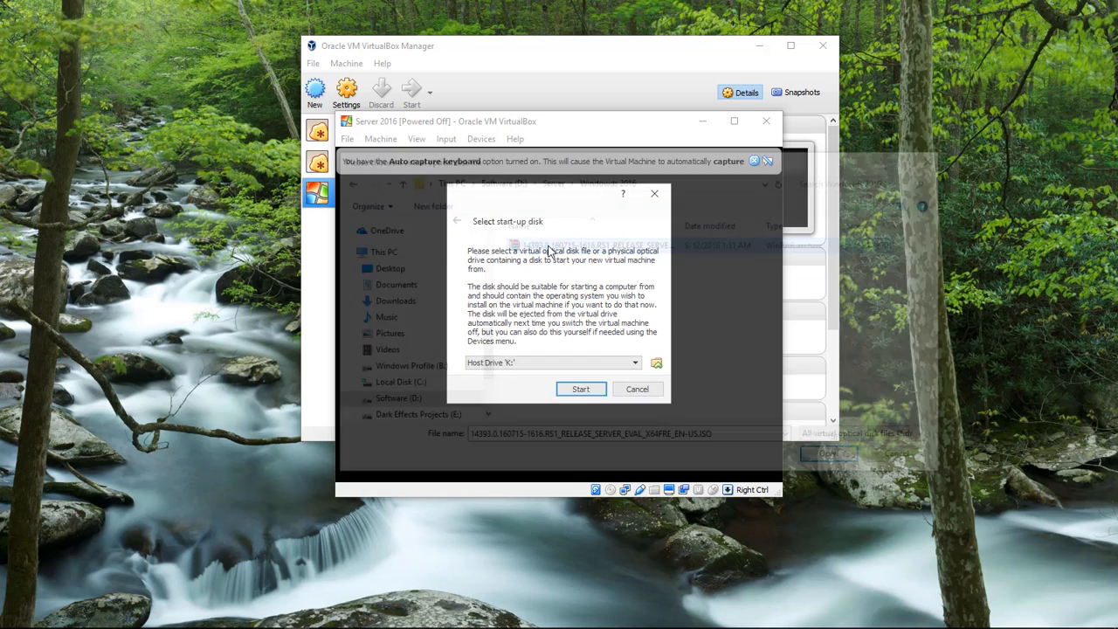
pyautogui.click(580, 388)
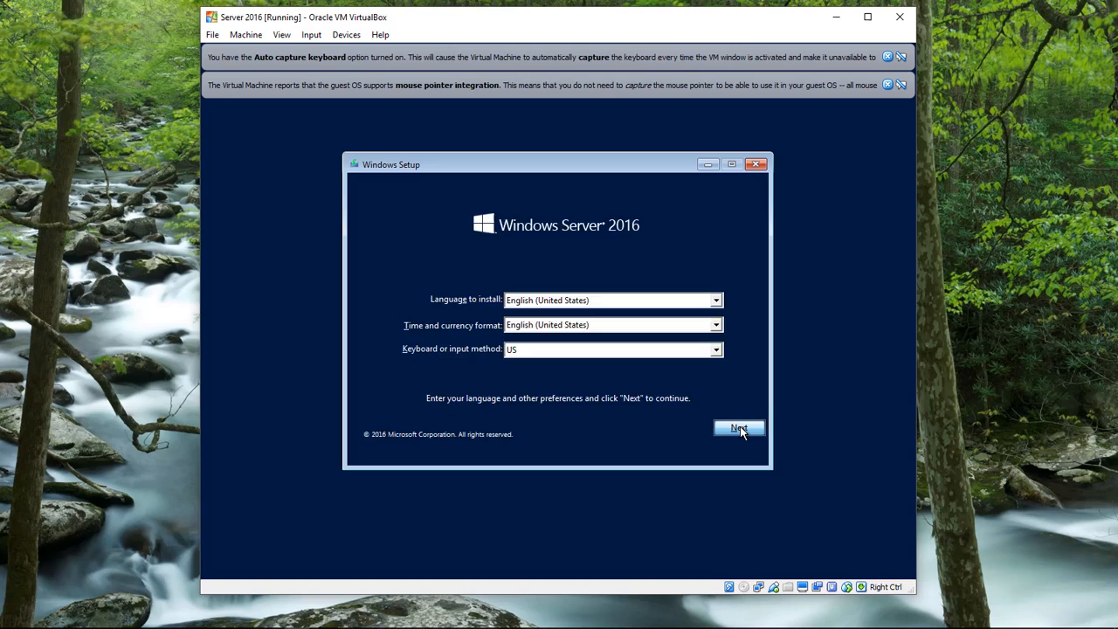
# Keep default language settings, begin install, and pick Standard Evaluation (Desktop Experience)
pyautogui.click(738, 428)
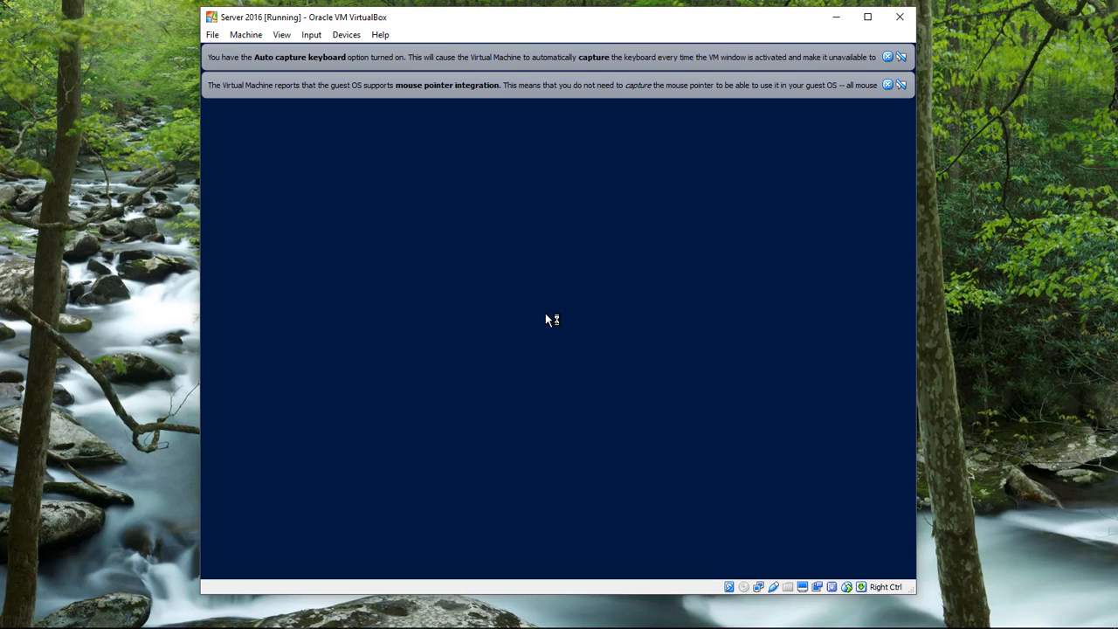
pyautogui.click(900, 85)
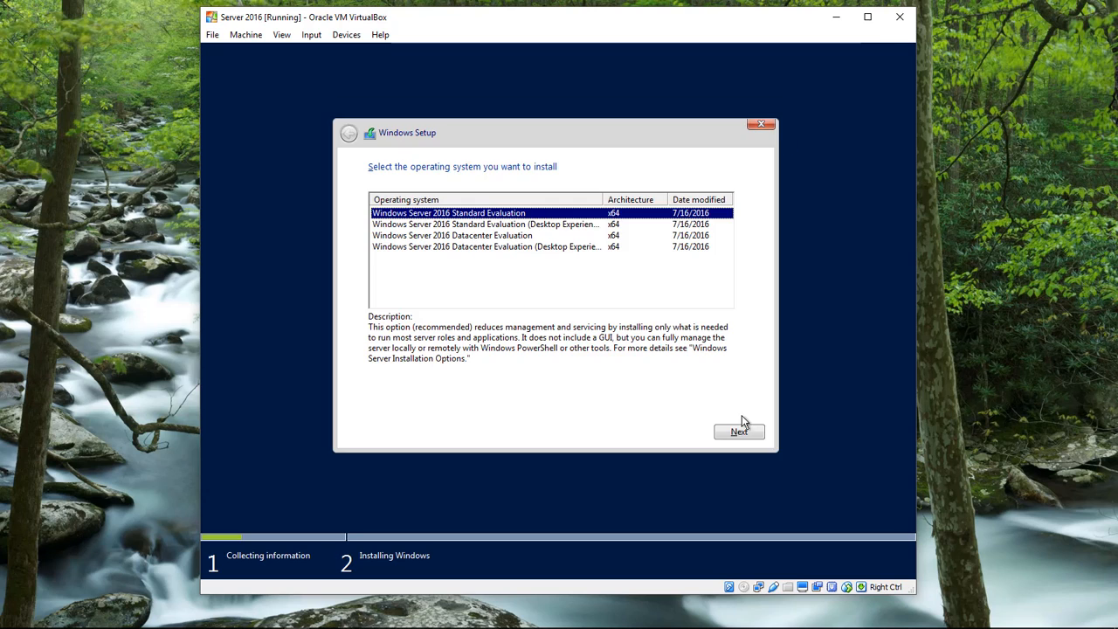
pyautogui.moveTo(535, 277)
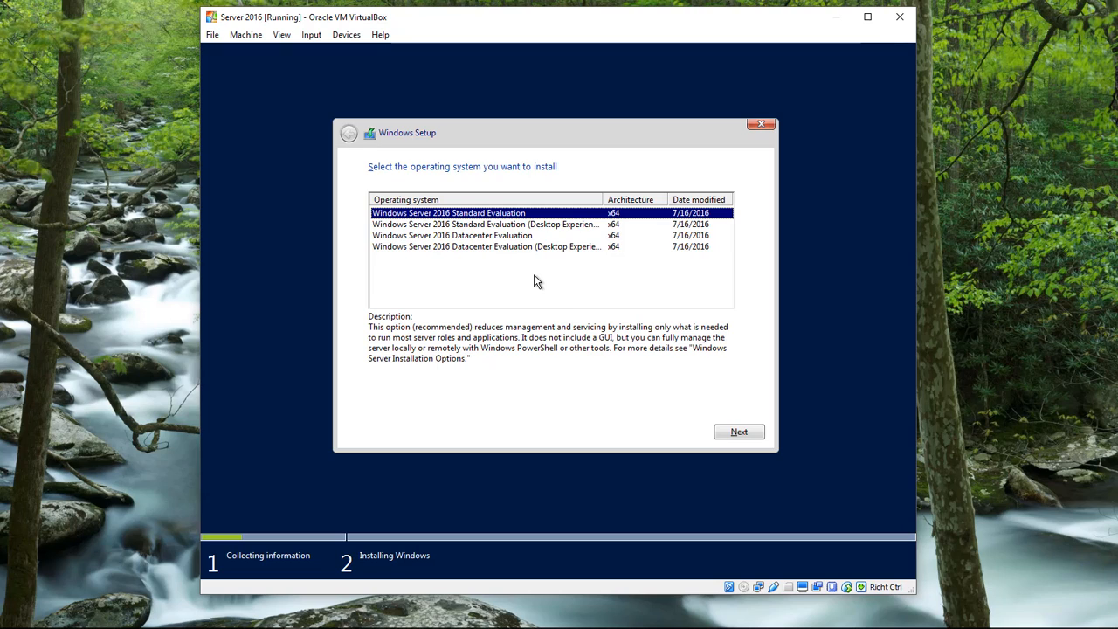
pyautogui.moveTo(507, 334)
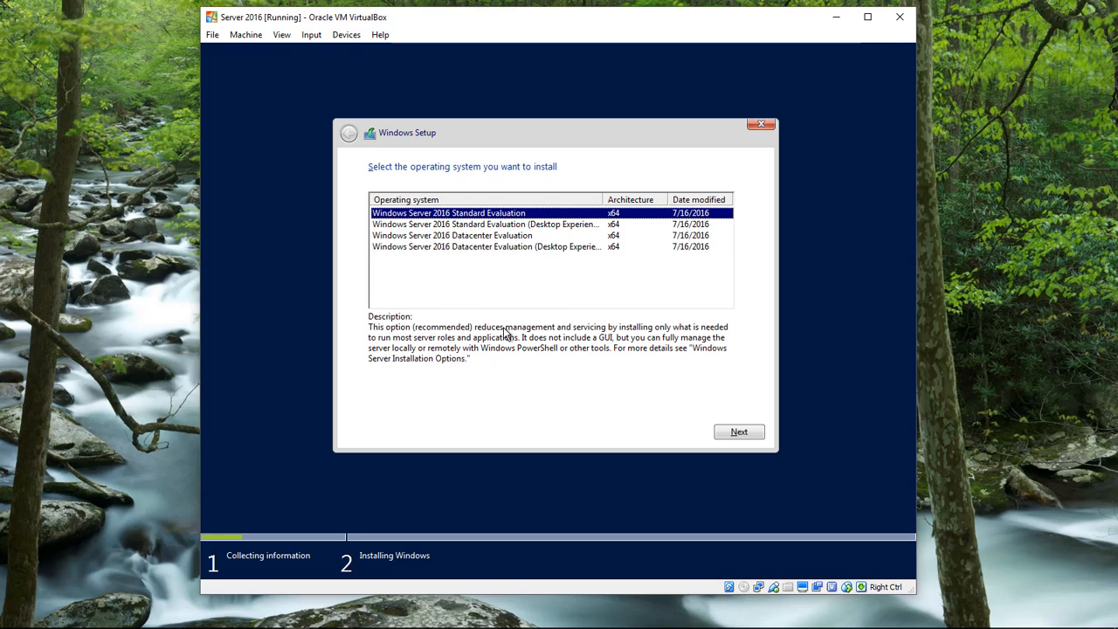
pyautogui.moveTo(708, 338)
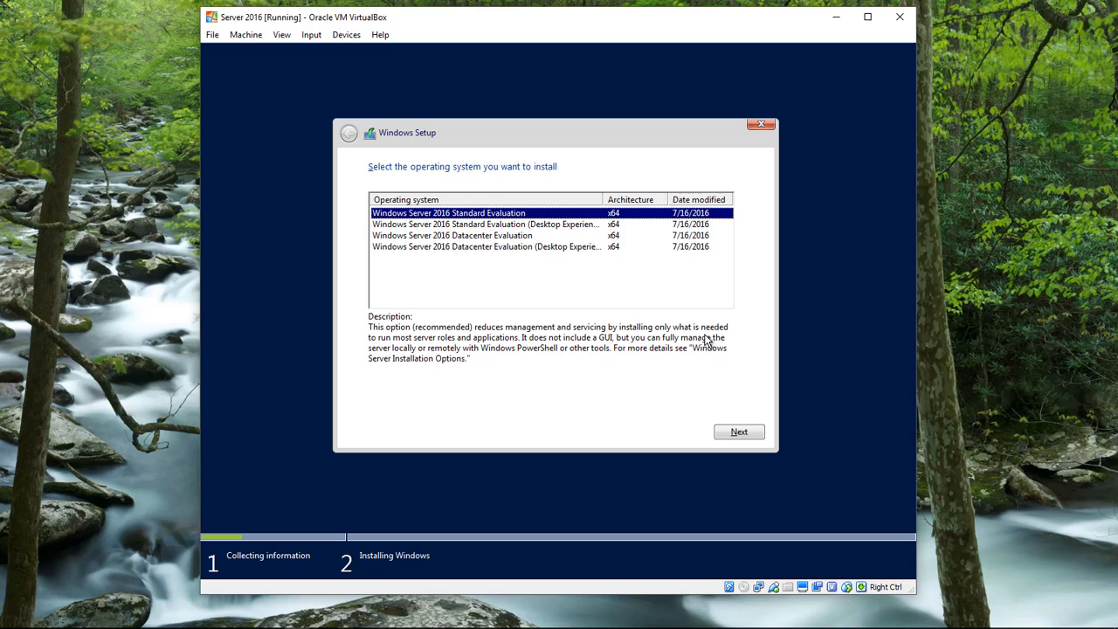
pyautogui.moveTo(437, 346)
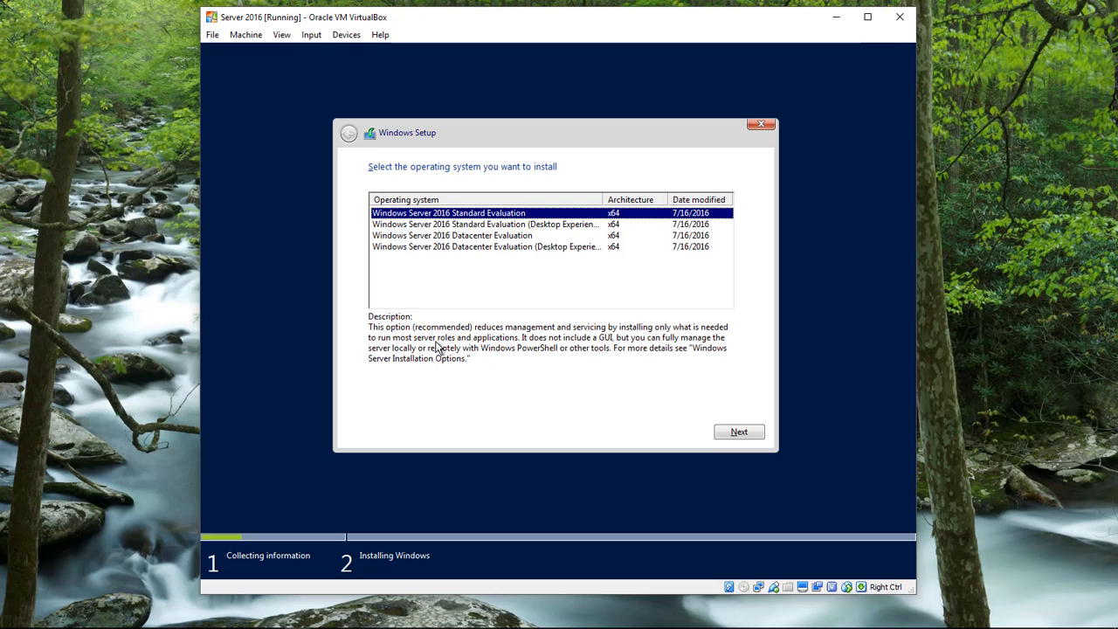
pyautogui.moveTo(566, 347)
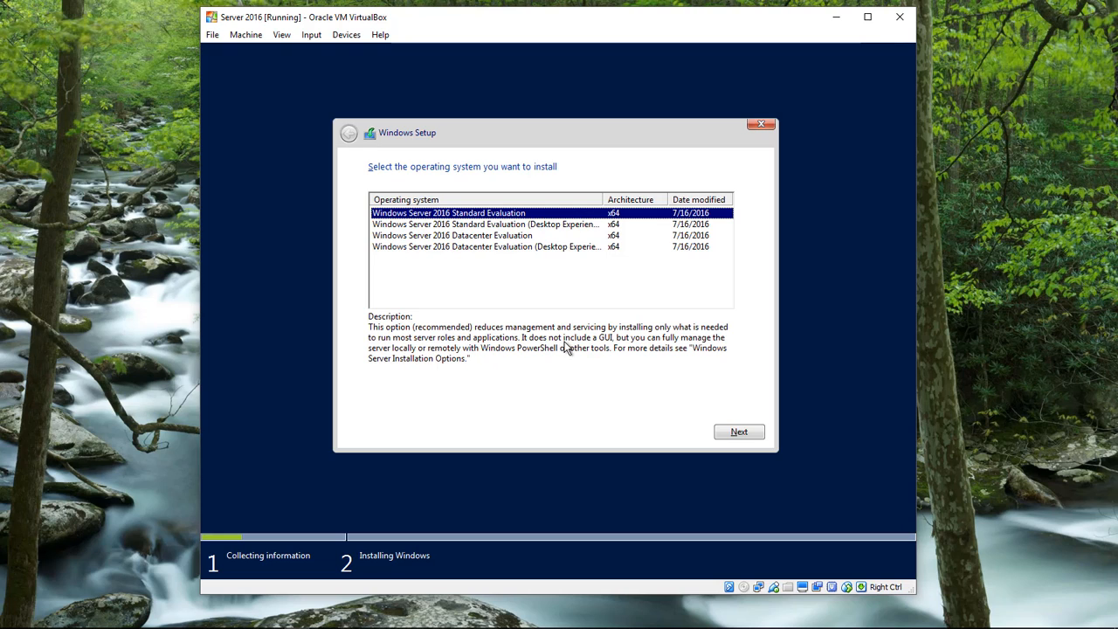
pyautogui.moveTo(216, 439)
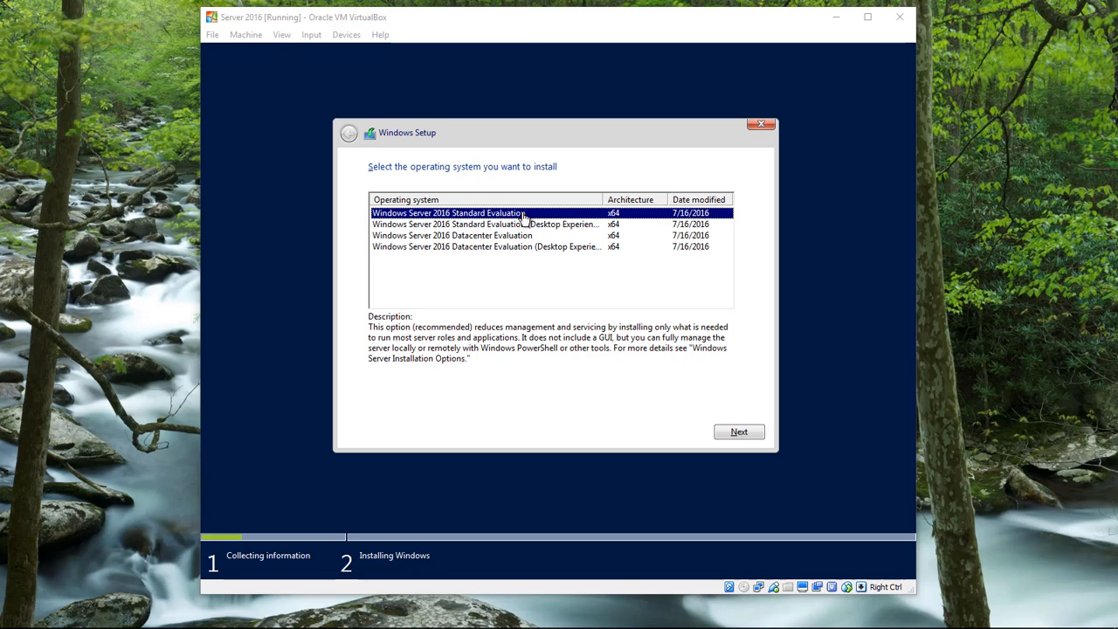
pyautogui.click(451, 235)
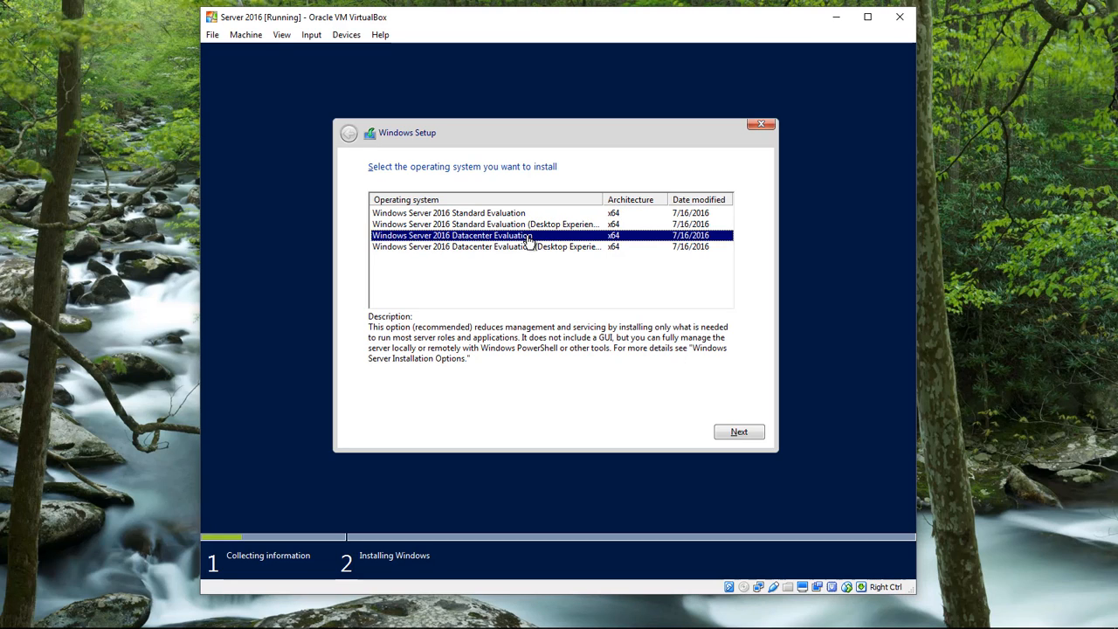
pyautogui.moveTo(620, 347)
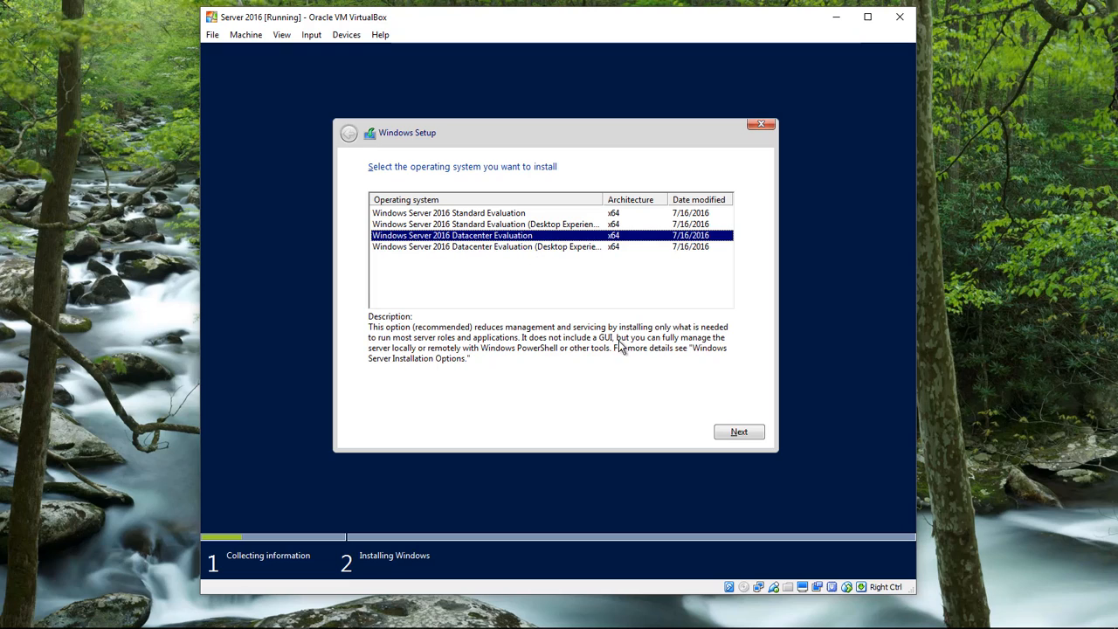
pyautogui.moveTo(575, 287)
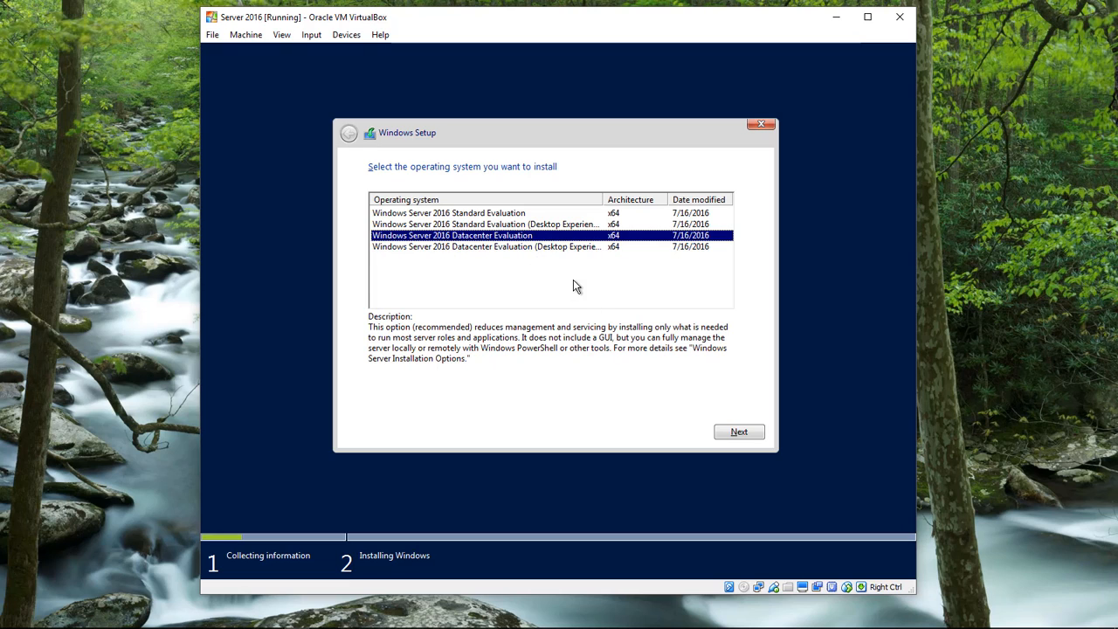
pyautogui.click(486, 223)
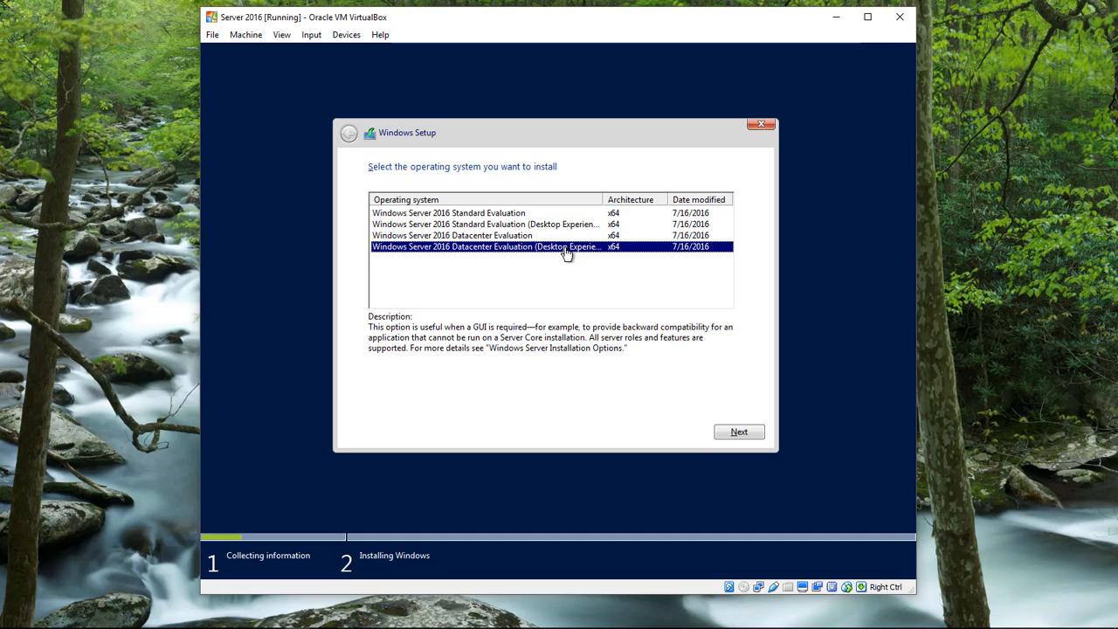
pyautogui.moveTo(506, 224)
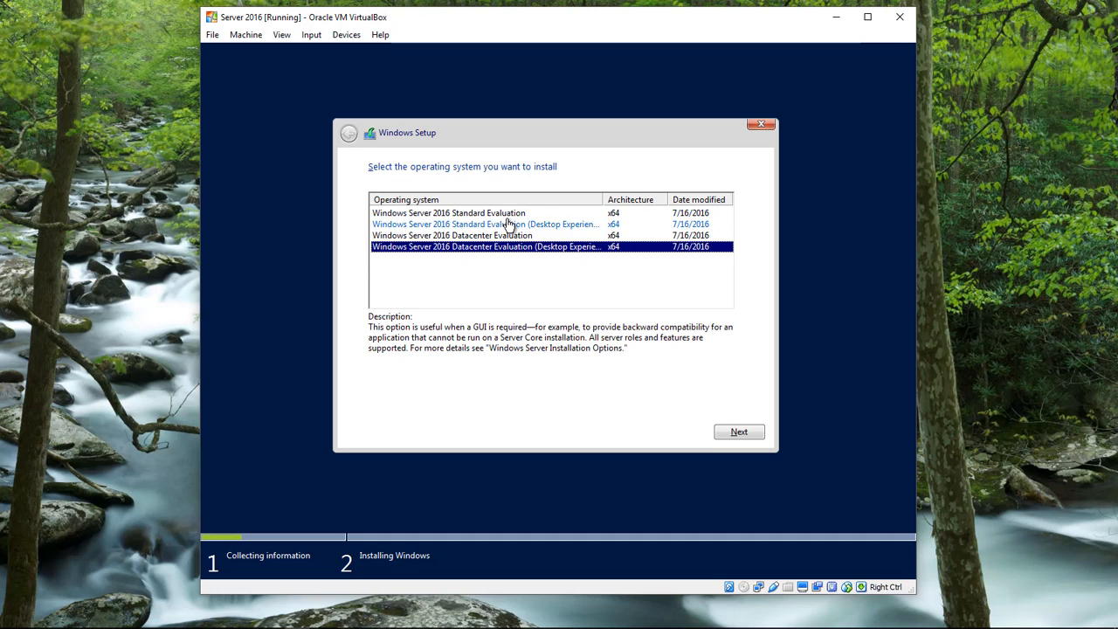
pyautogui.click(485, 224)
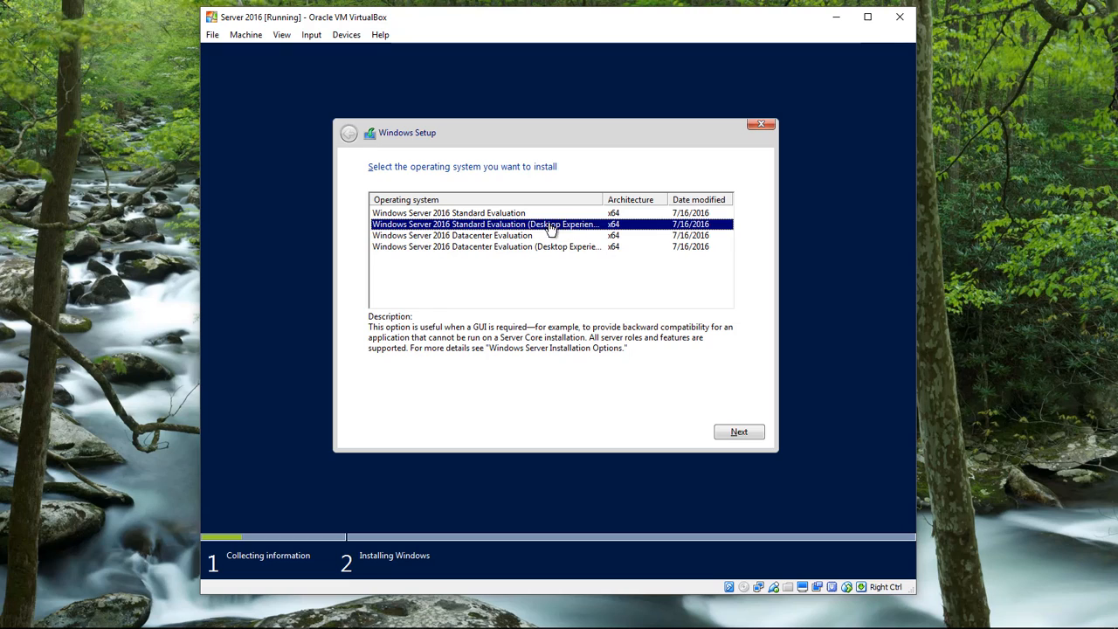
pyautogui.moveTo(739, 432)
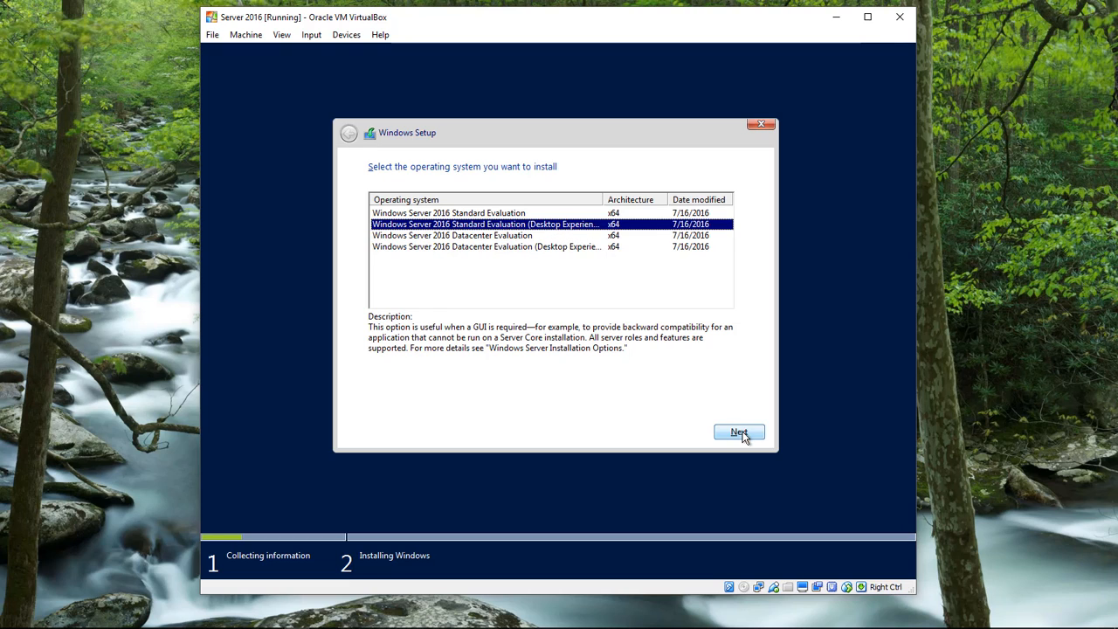
pyautogui.click(739, 432)
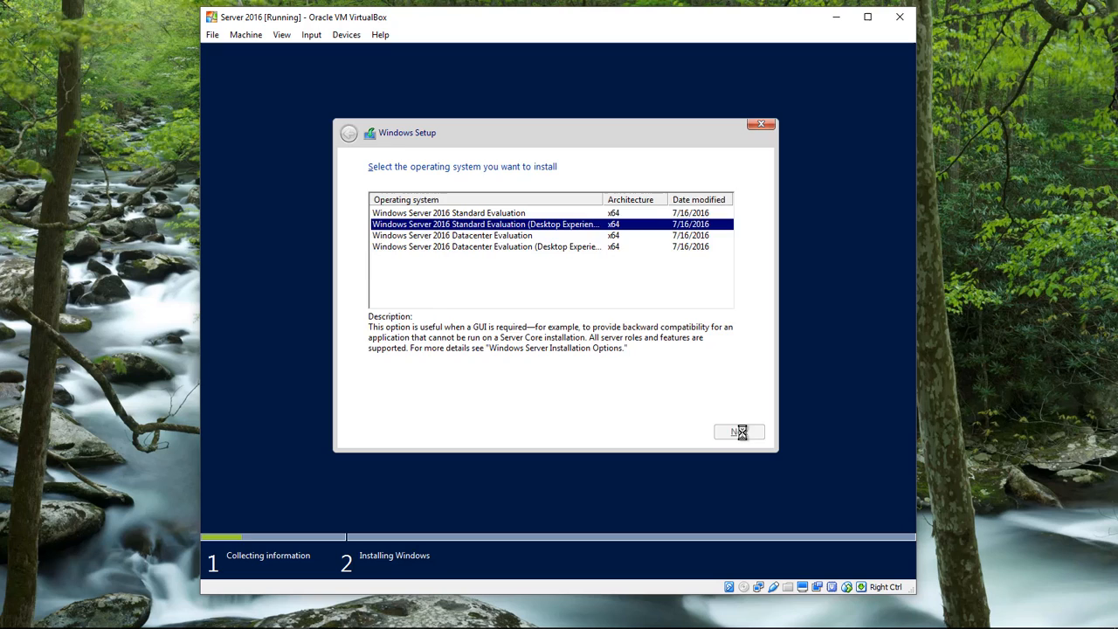
pyautogui.click(739, 431)
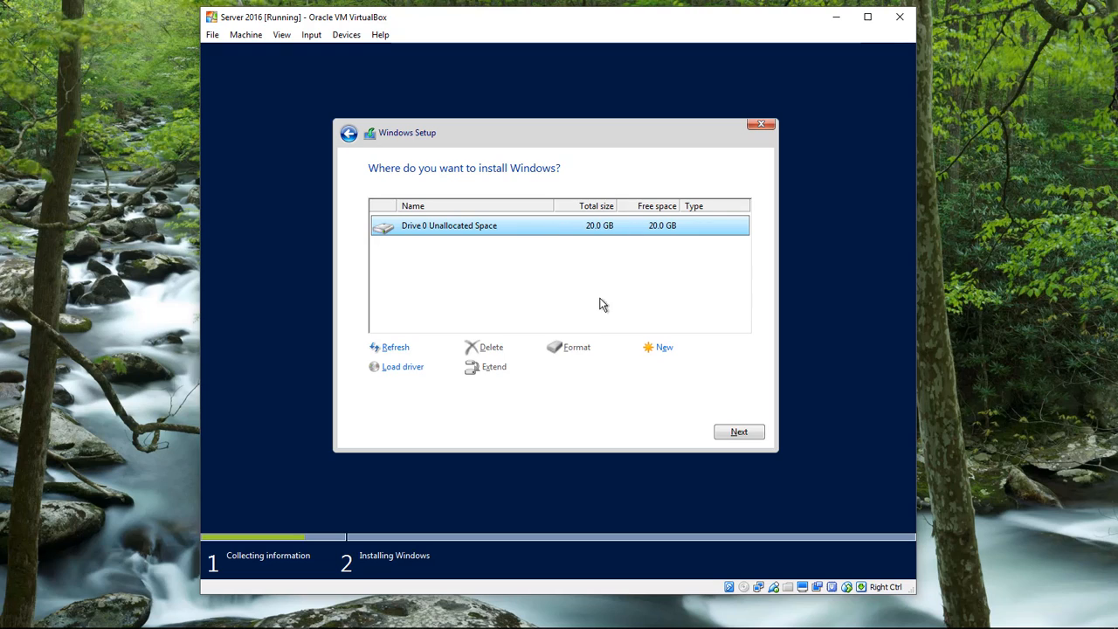
# Create a full-size partition on Drive 0 and install Windows onto Partition 2
pyautogui.click(664, 347)
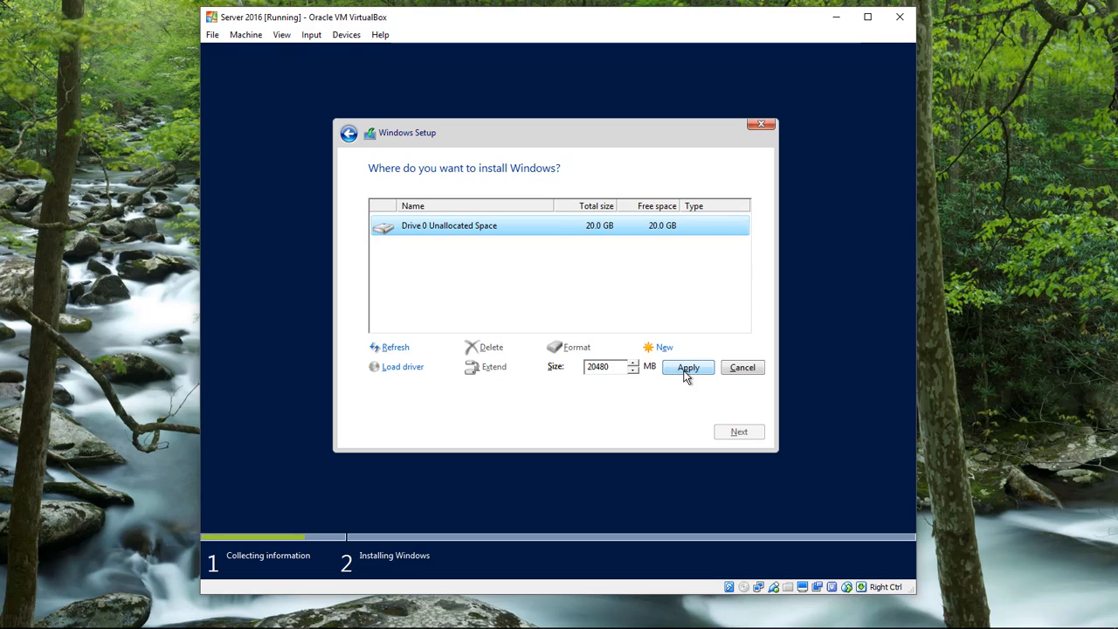
pyautogui.click(688, 367)
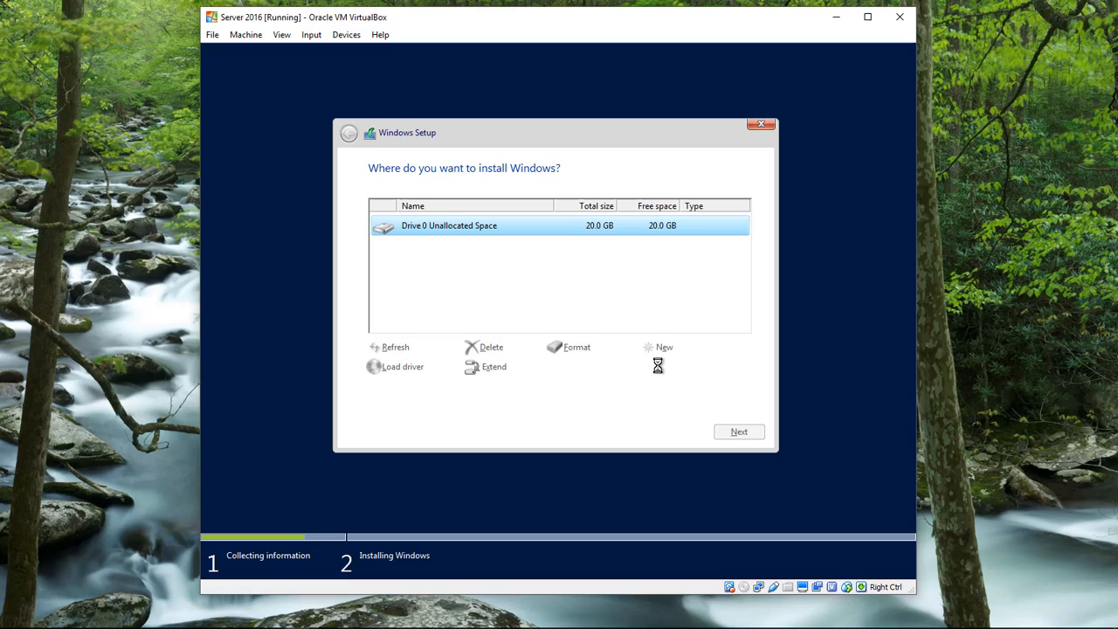
pyautogui.click(664, 347)
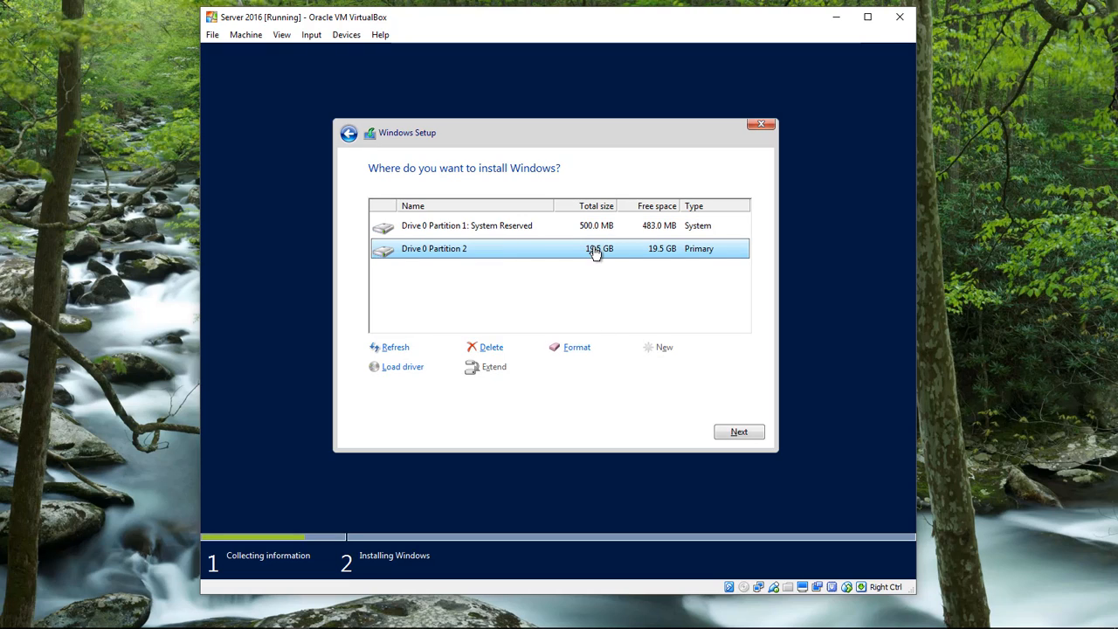
pyautogui.moveTo(541, 254)
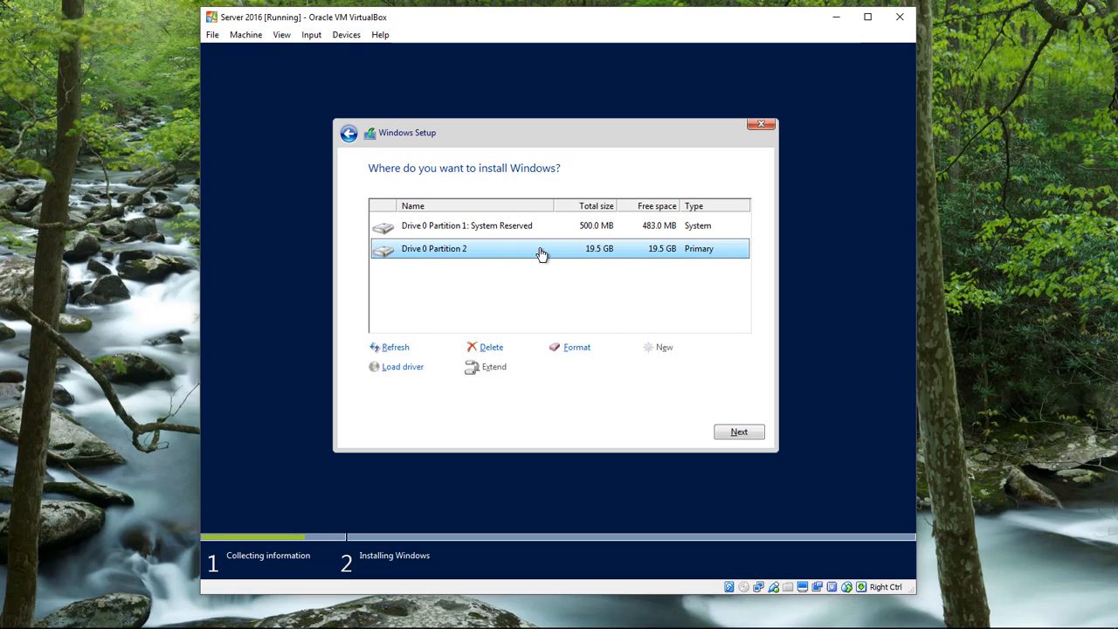
pyautogui.moveTo(739, 431)
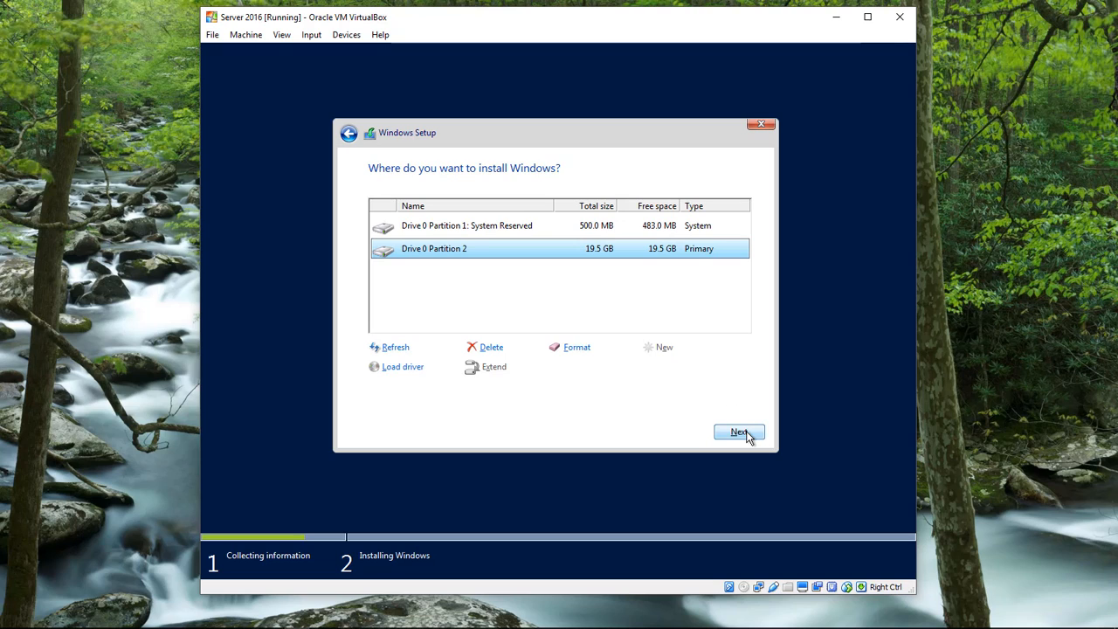
pyautogui.click(739, 432)
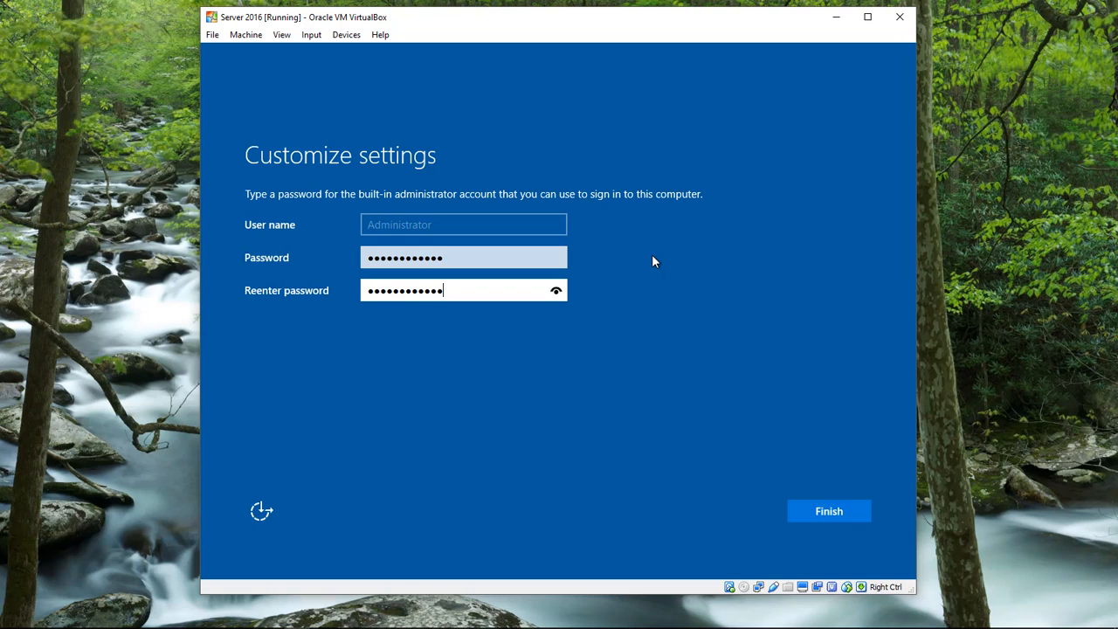
pyautogui.click(448, 258)
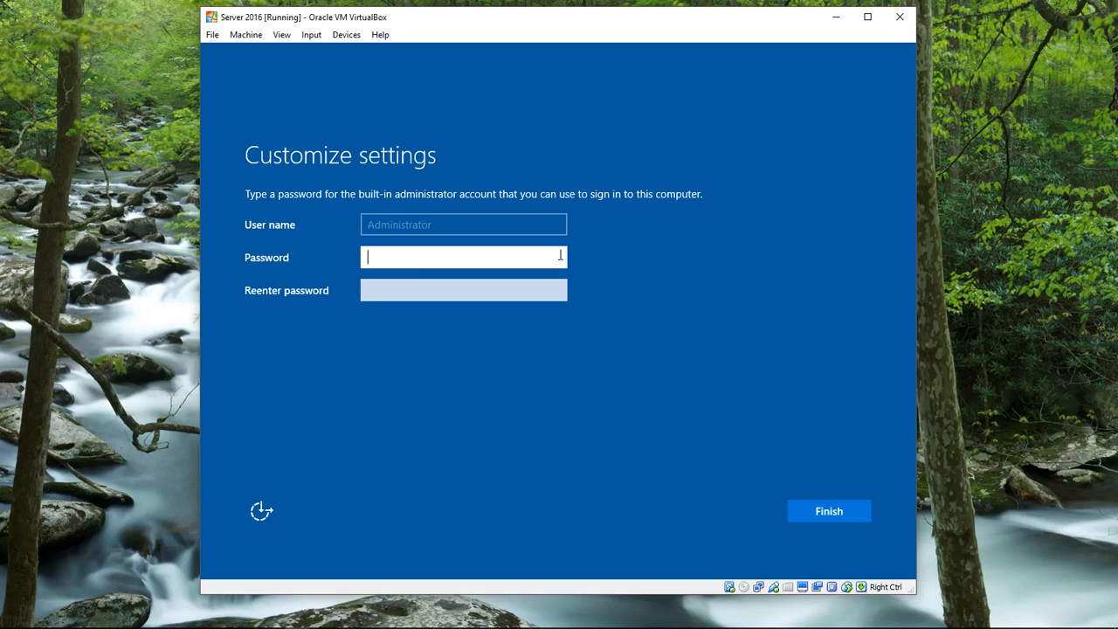
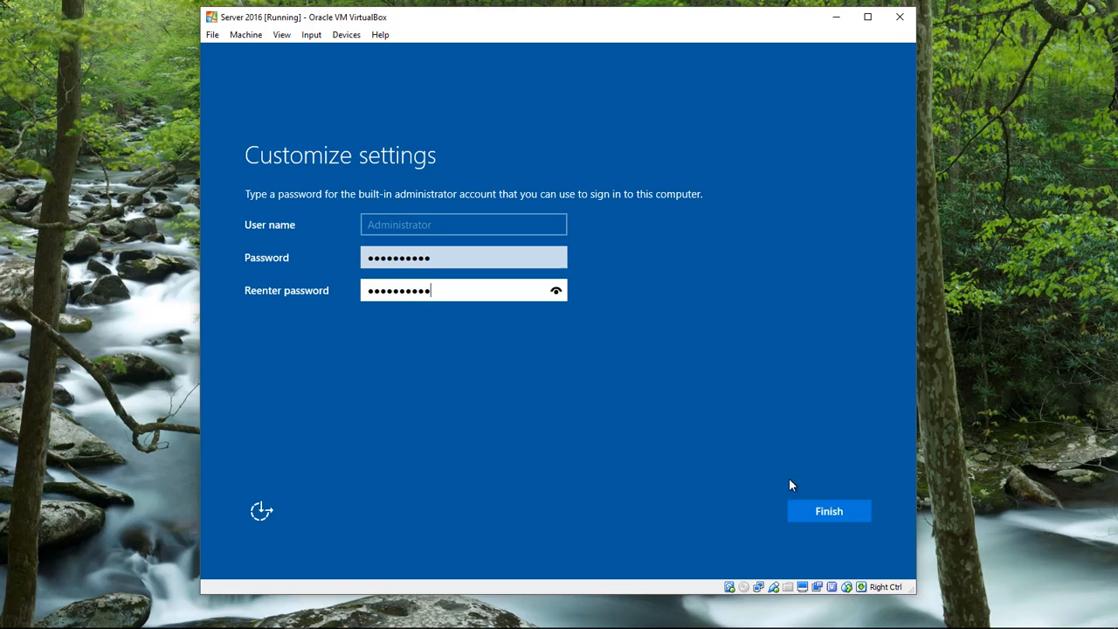
# After the complexity error, enter a stronger Administrator password and finish setup
pyautogui.click(828, 511)
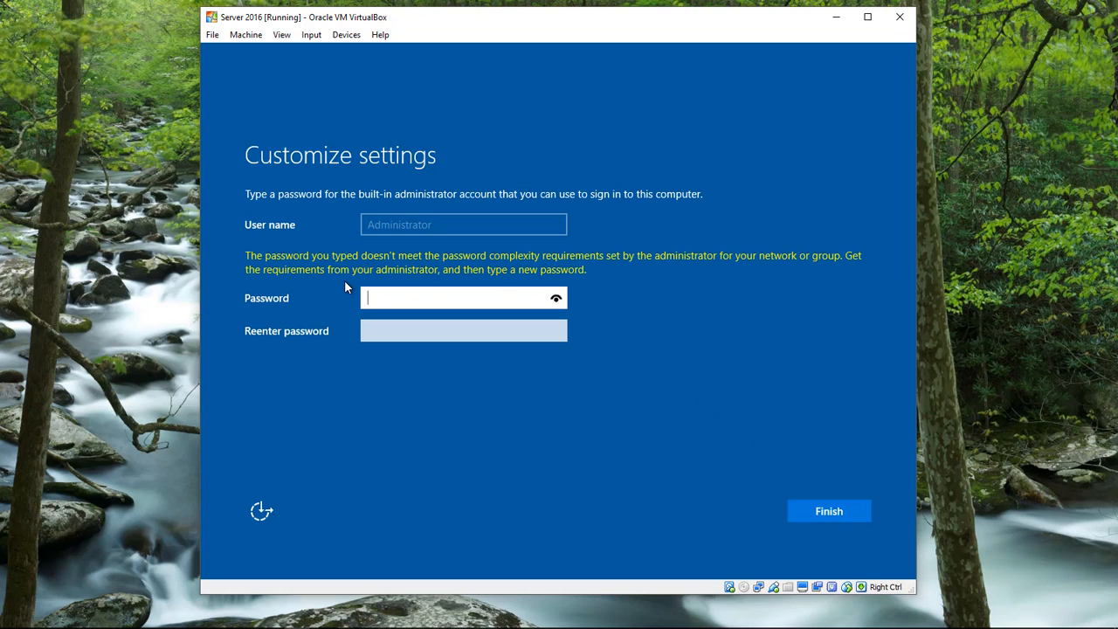
pyautogui.moveTo(534, 265)
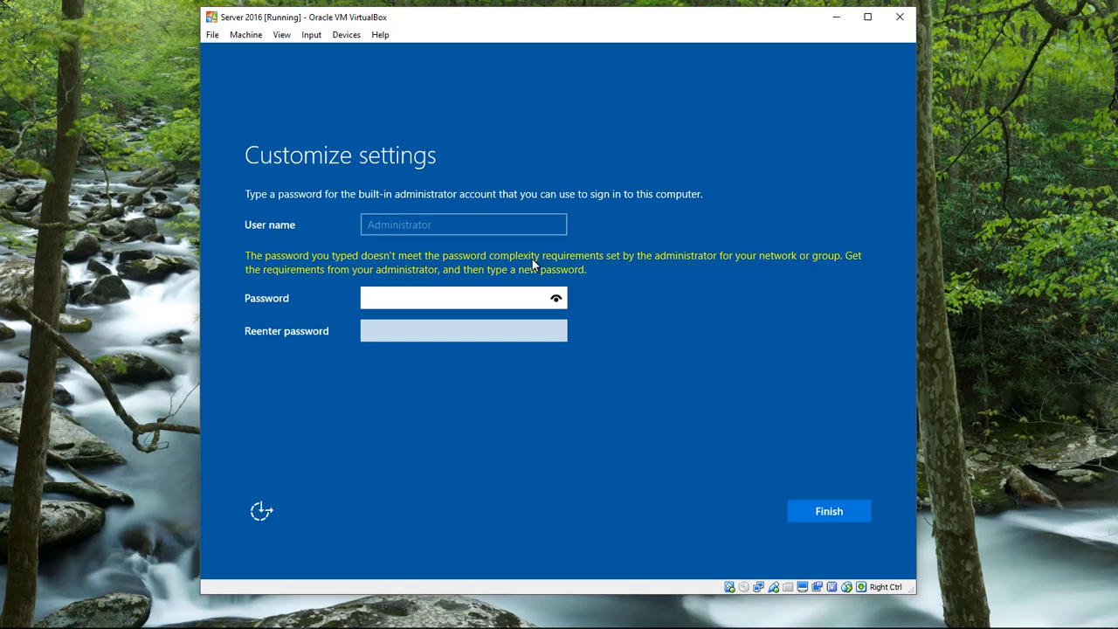
pyautogui.moveTo(657, 266)
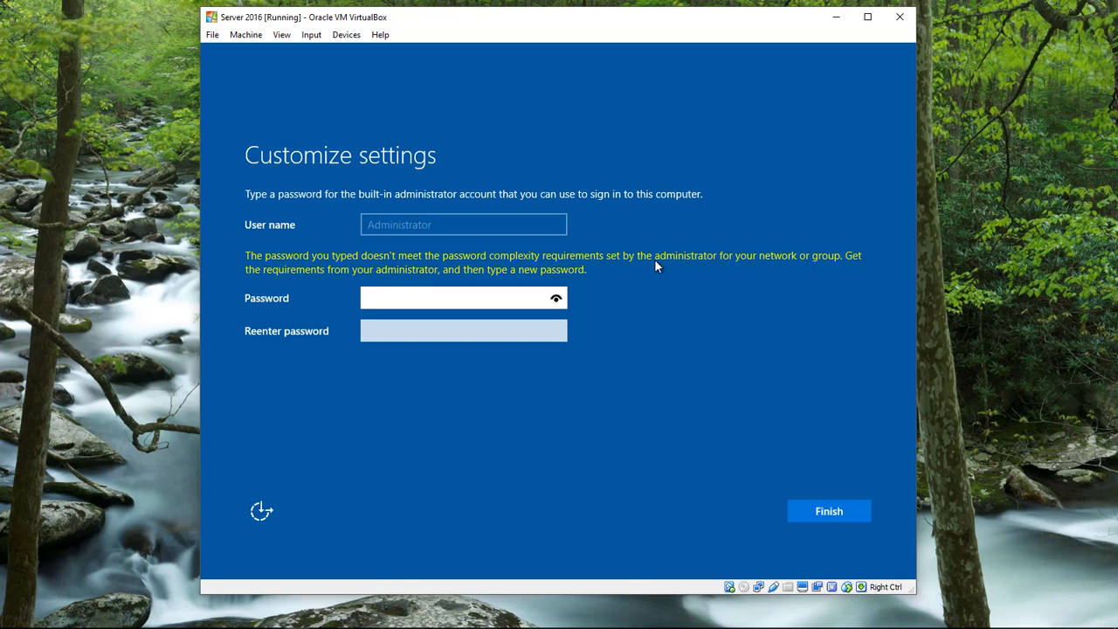
pyautogui.moveTo(760, 269)
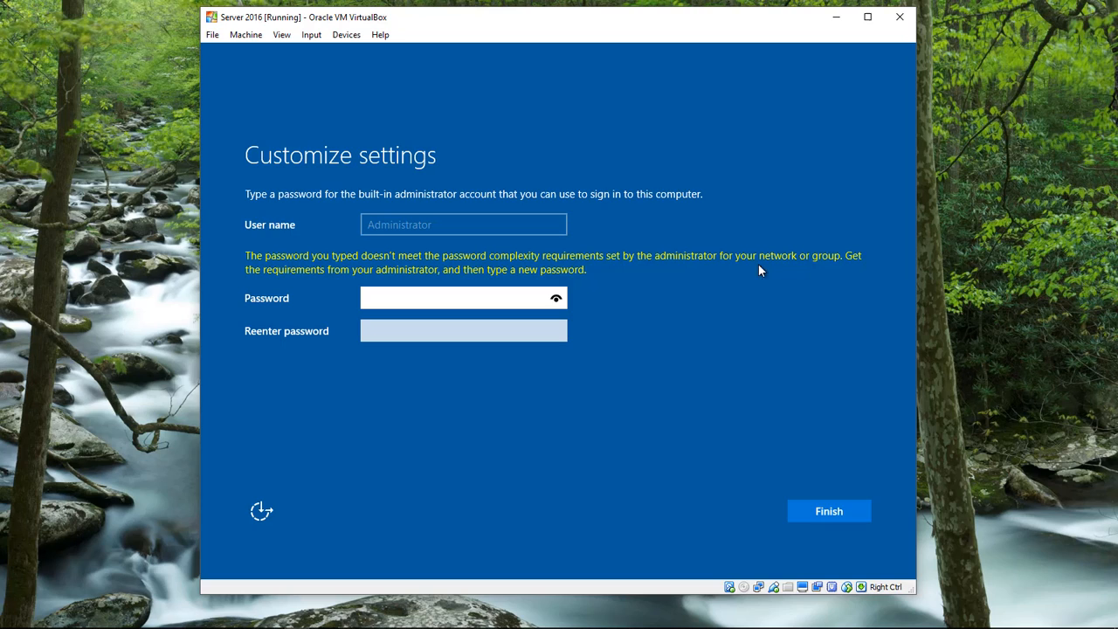
pyautogui.moveTo(464, 275)
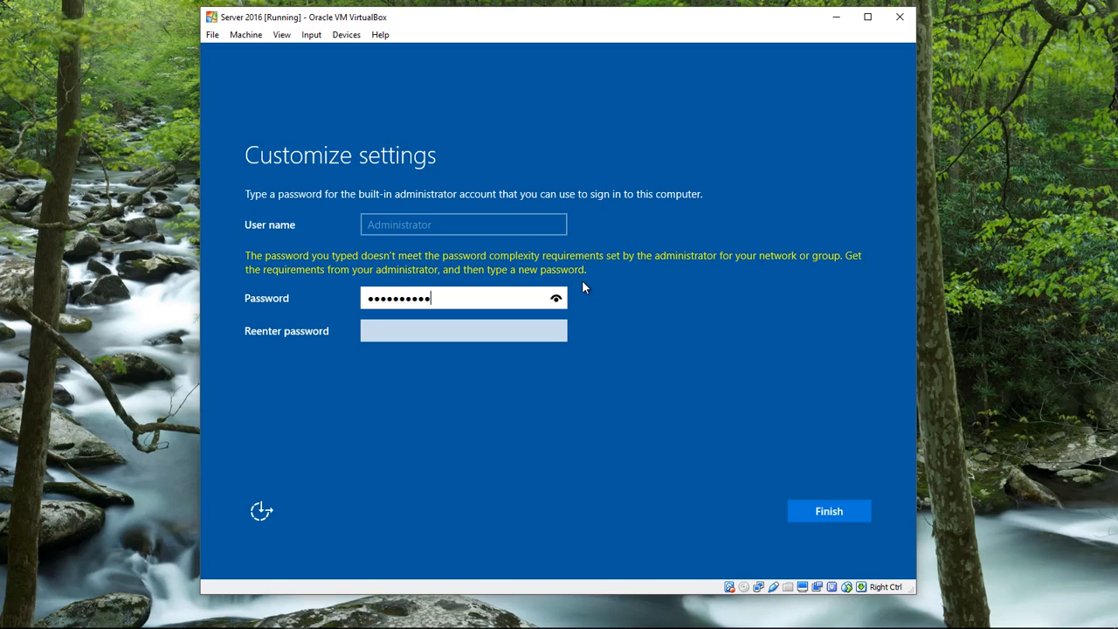
pyautogui.press('backspace')
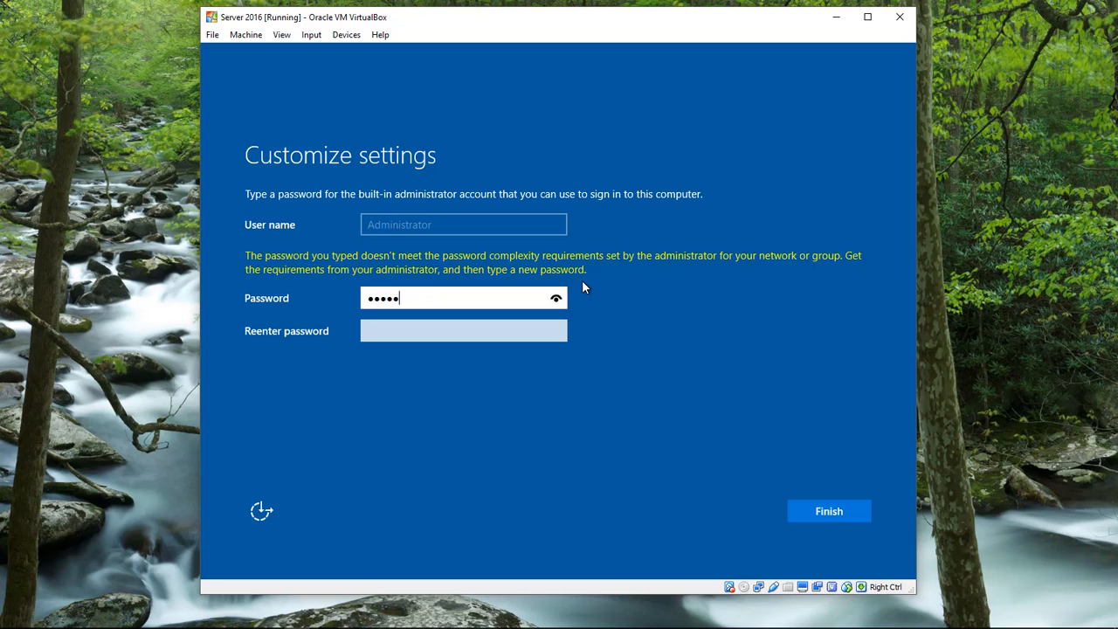
pyautogui.write('password')
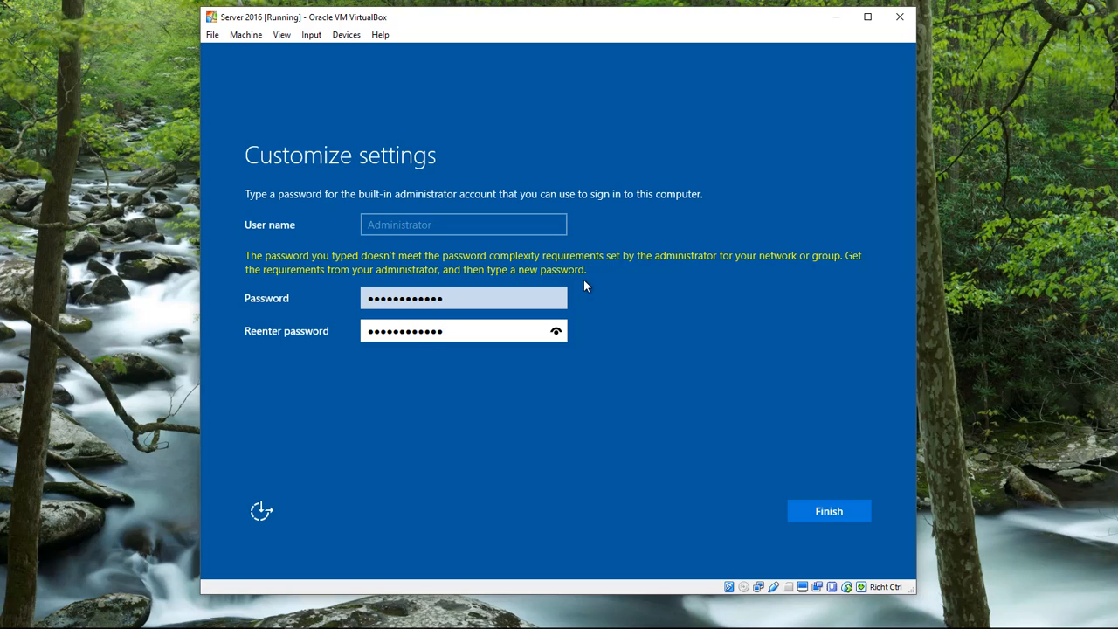
pyautogui.click(828, 511)
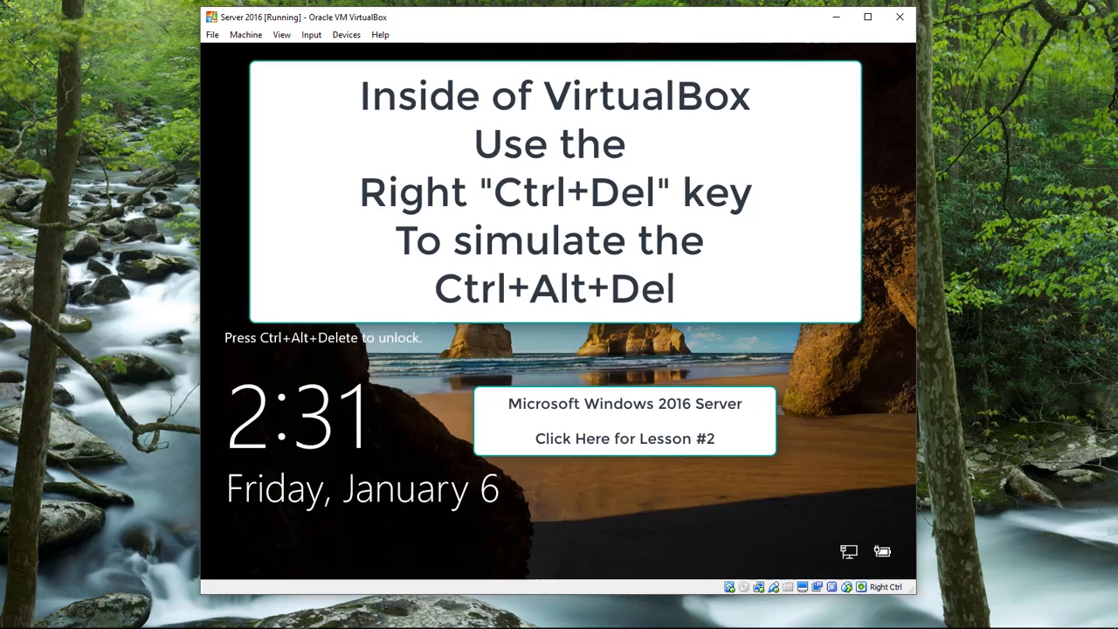
pyautogui.moveTo(523, 340)
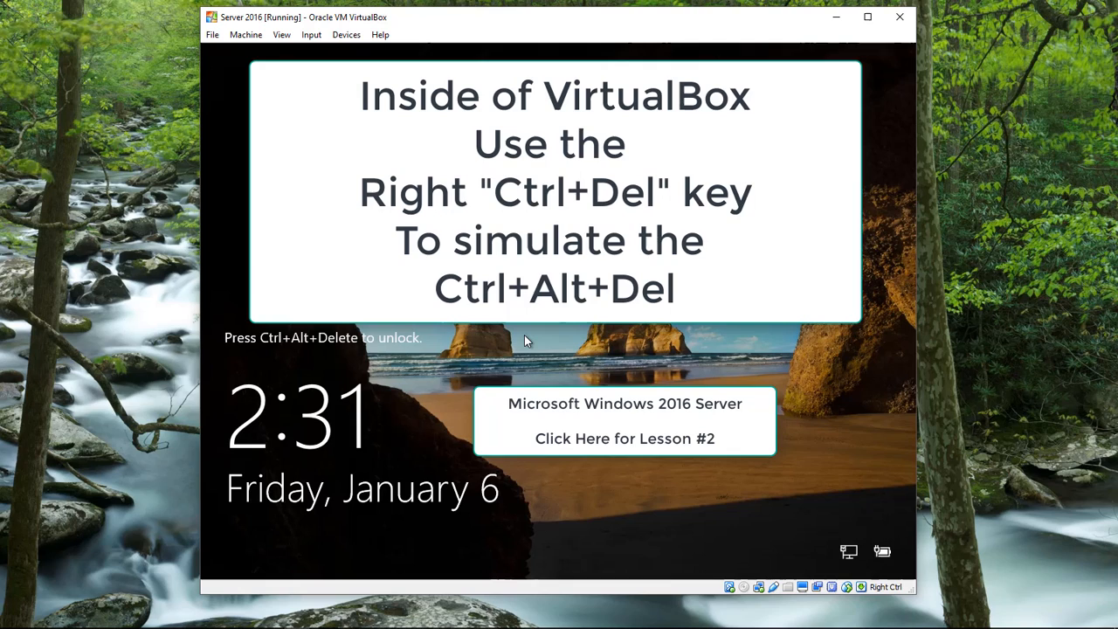
pyautogui.moveTo(557, 383)
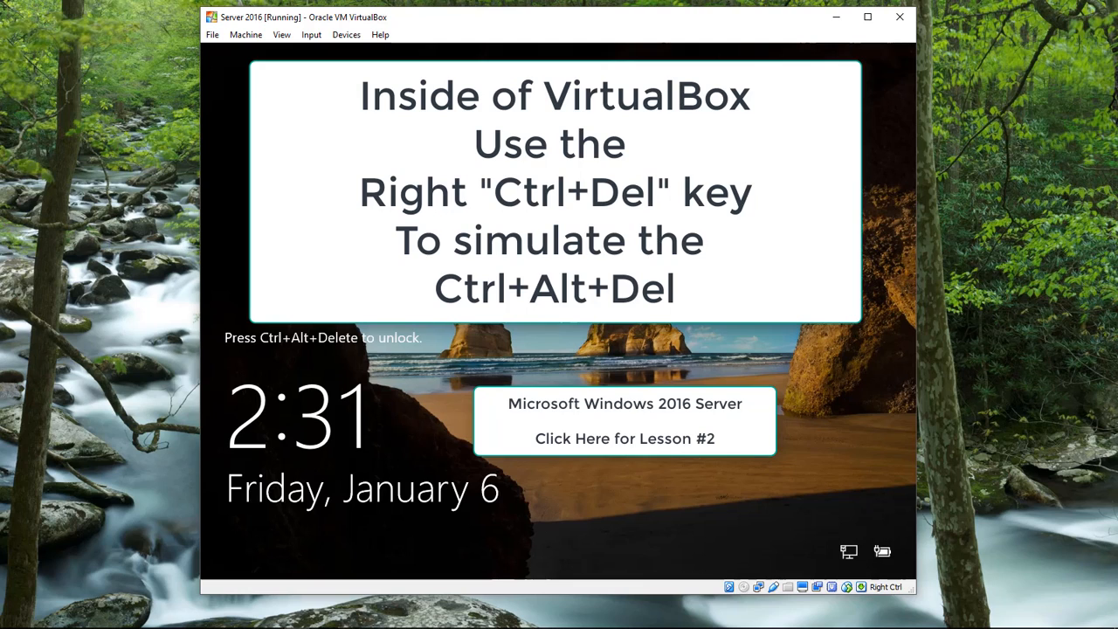
pyautogui.moveTo(544, 326)
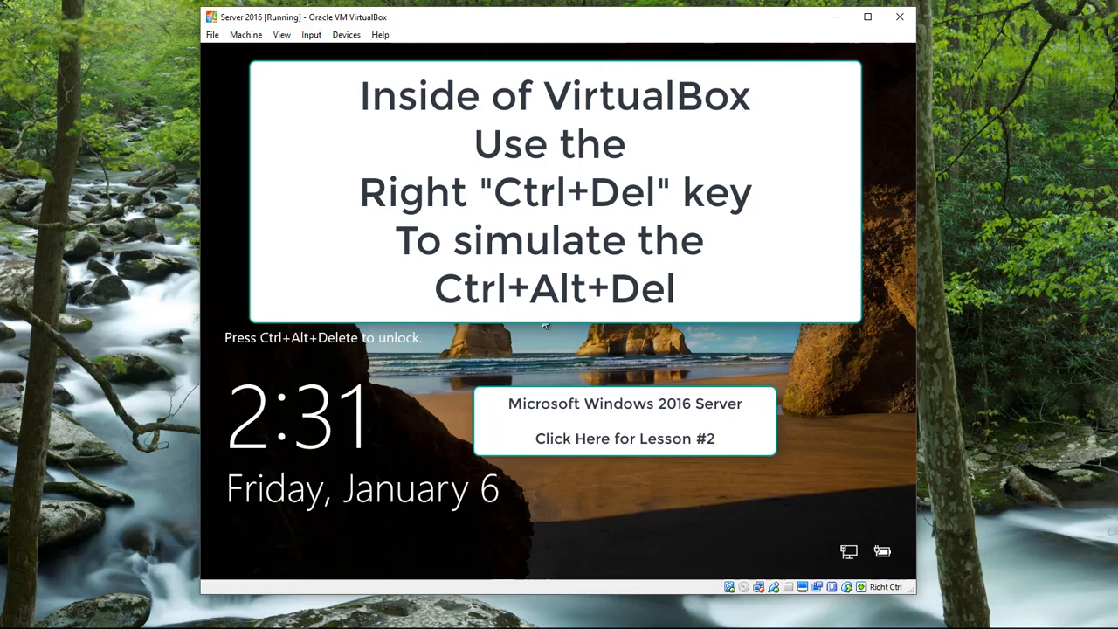